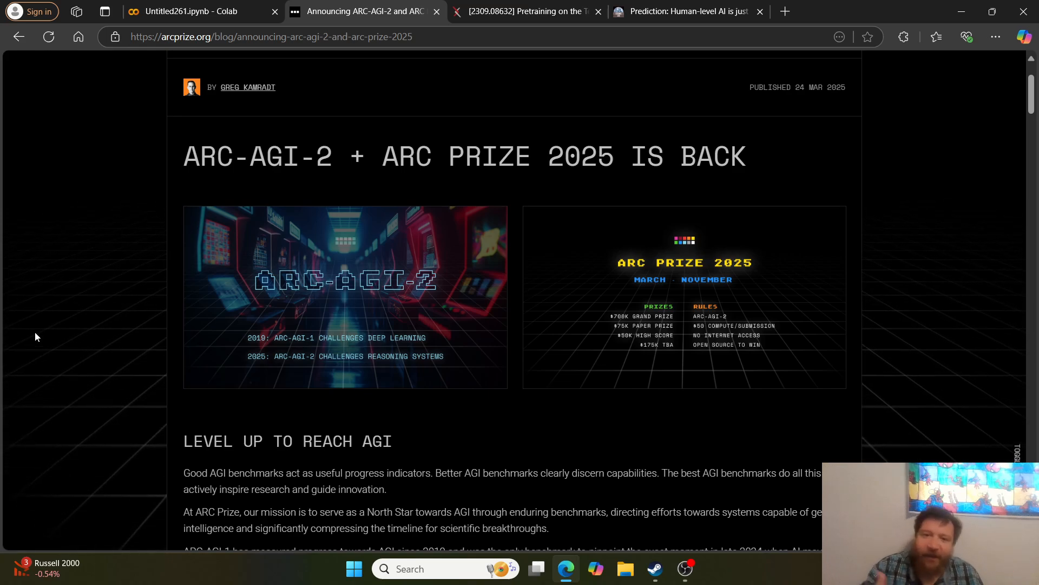
Step: Scroll the ARC-AGI-2 announcement down to the starting-scores table of human panels and AI systems
{"action": "scroll", "scroll_direction": "down", "scroll_amount": 3}
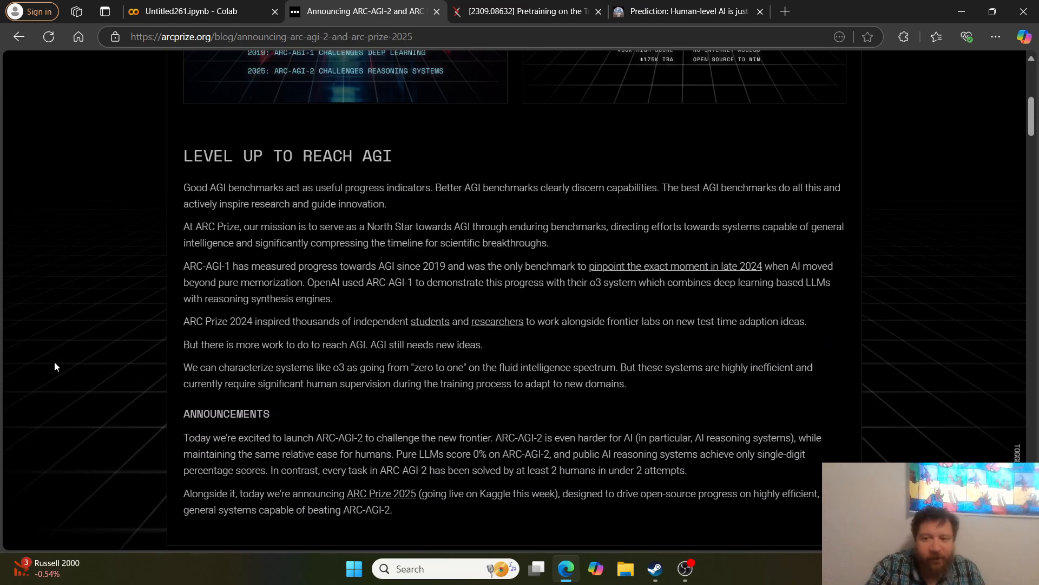
{"action": "scroll", "scroll_direction": "down", "scroll_amount": 3}
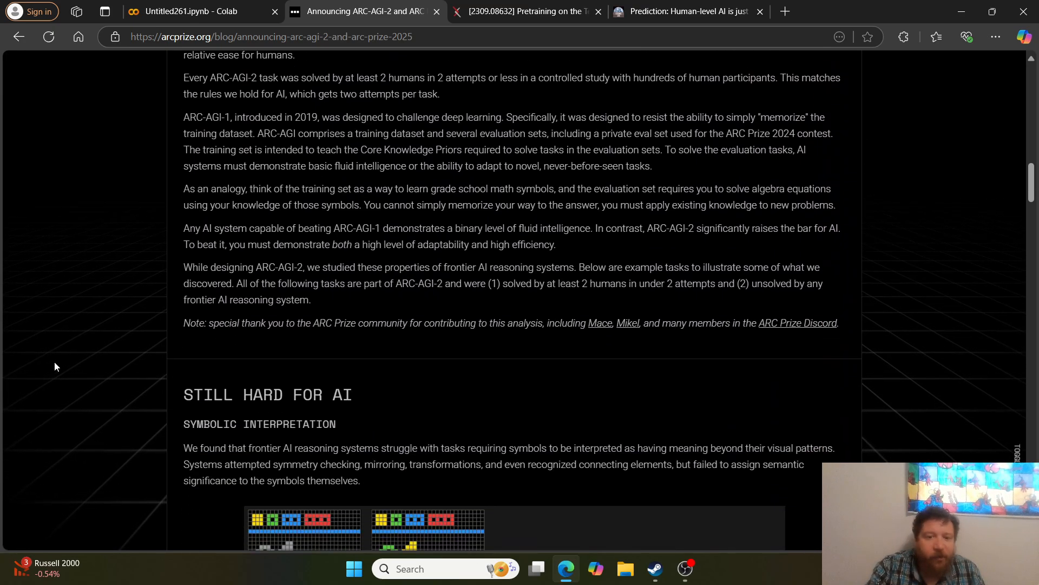
{"action": "scroll", "scroll_direction": "down", "scroll_amount": 3}
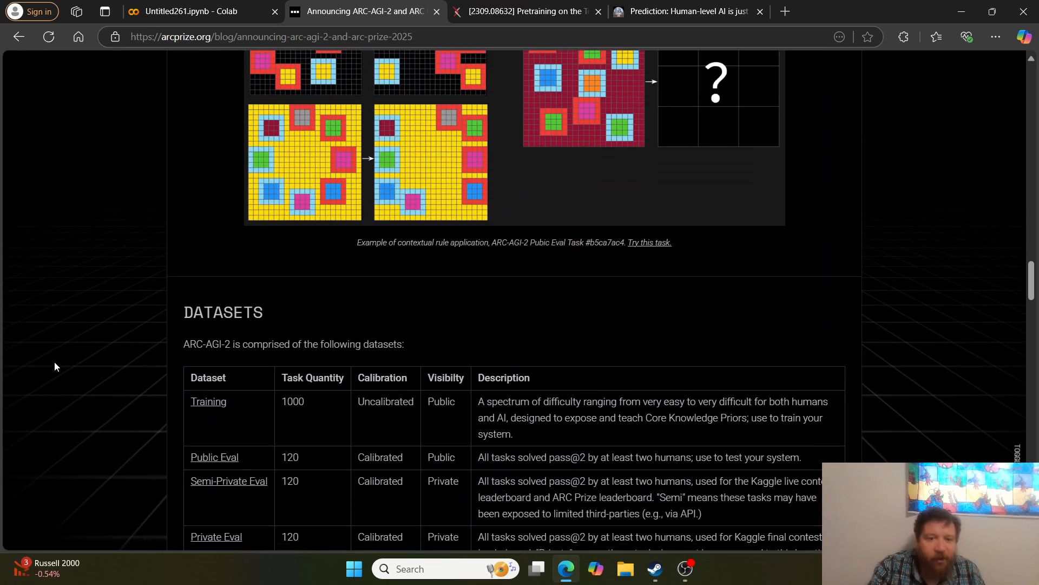
{"action": "scroll", "scroll_direction": "down", "scroll_amount": 3}
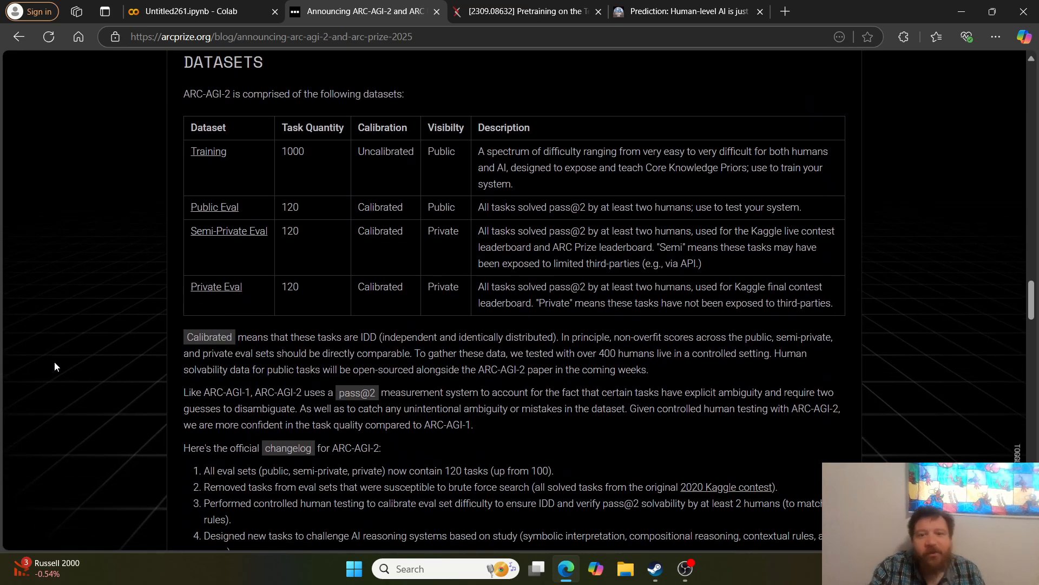
{"action": "scroll", "scroll_direction": "down", "scroll_amount": 3}
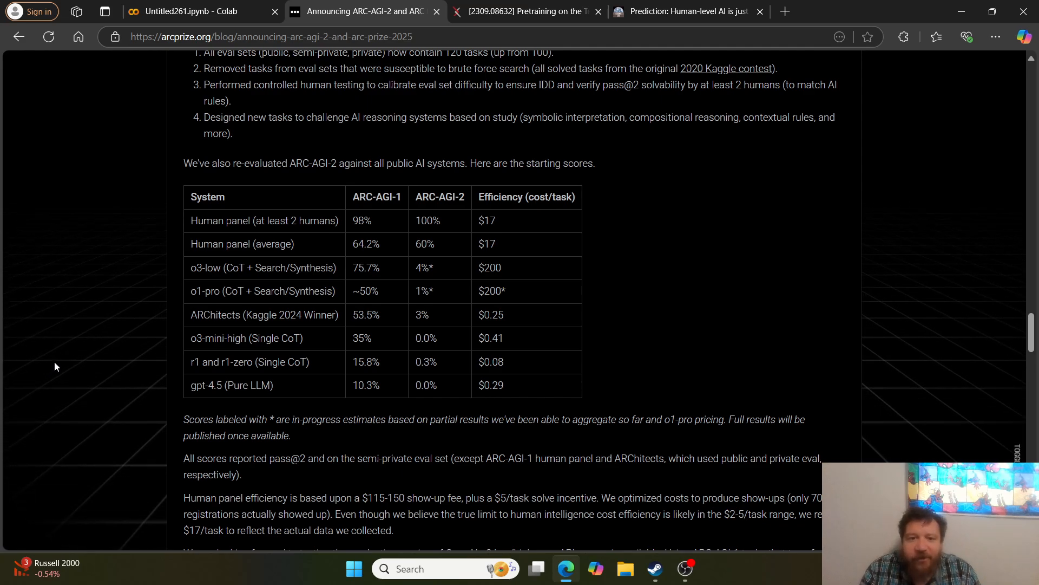
{"action": "scroll", "scroll_direction": "down", "scroll_amount": 3}
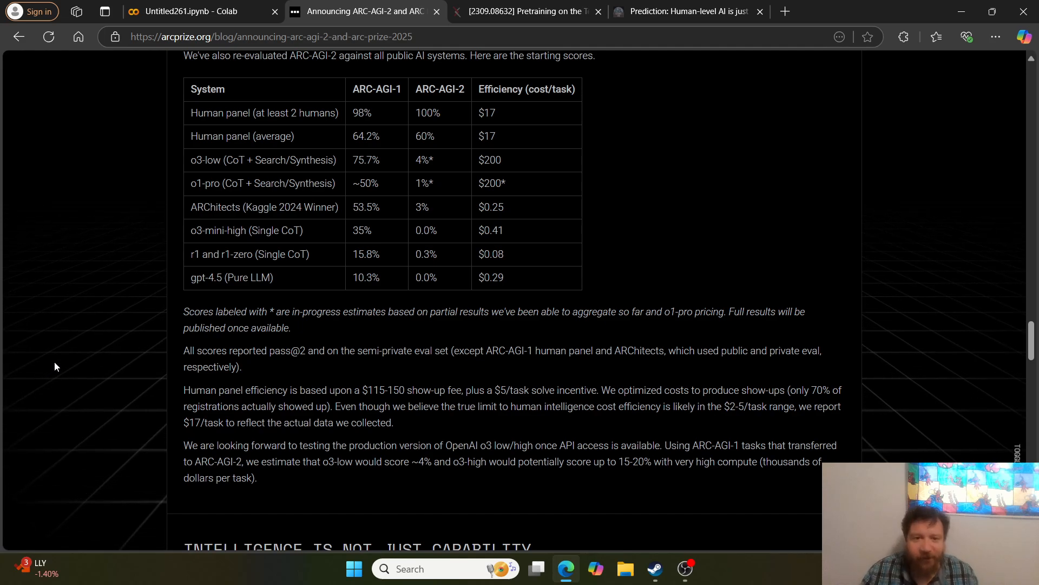
{"action": "mouse_move", "coordinate": [348, 169]}
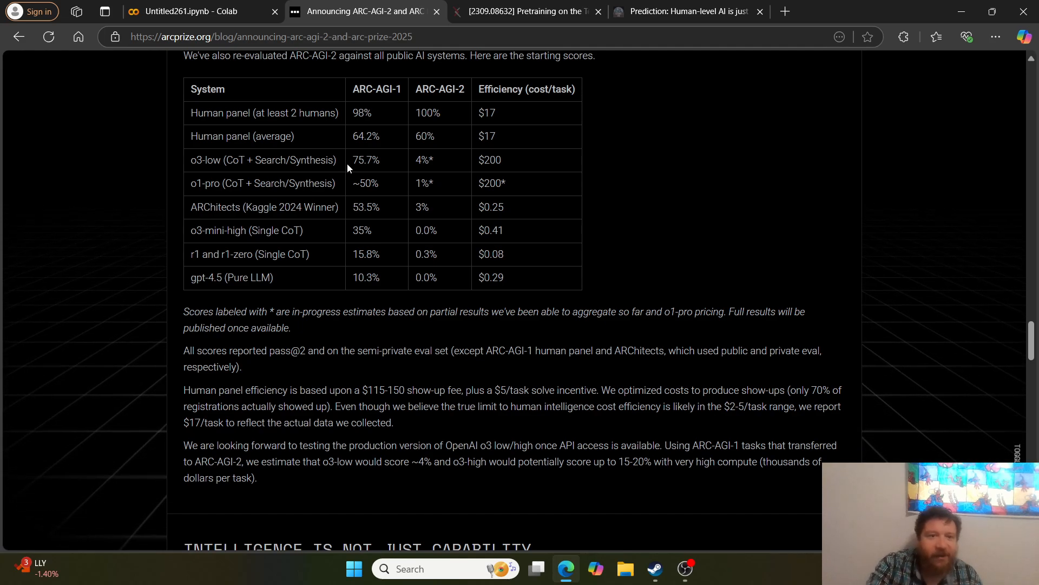
{"action": "mouse_move", "coordinate": [374, 120]}
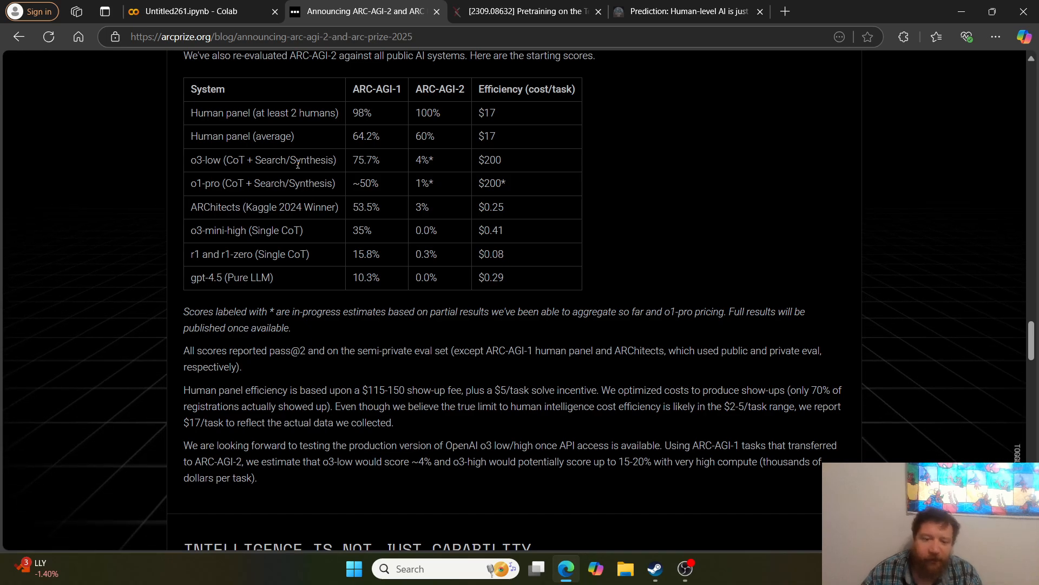
Step: Scroll to the article's end, then back up to the Symbolic Interpretation example task image
{"action": "scroll", "scroll_direction": "down", "scroll_amount": 3}
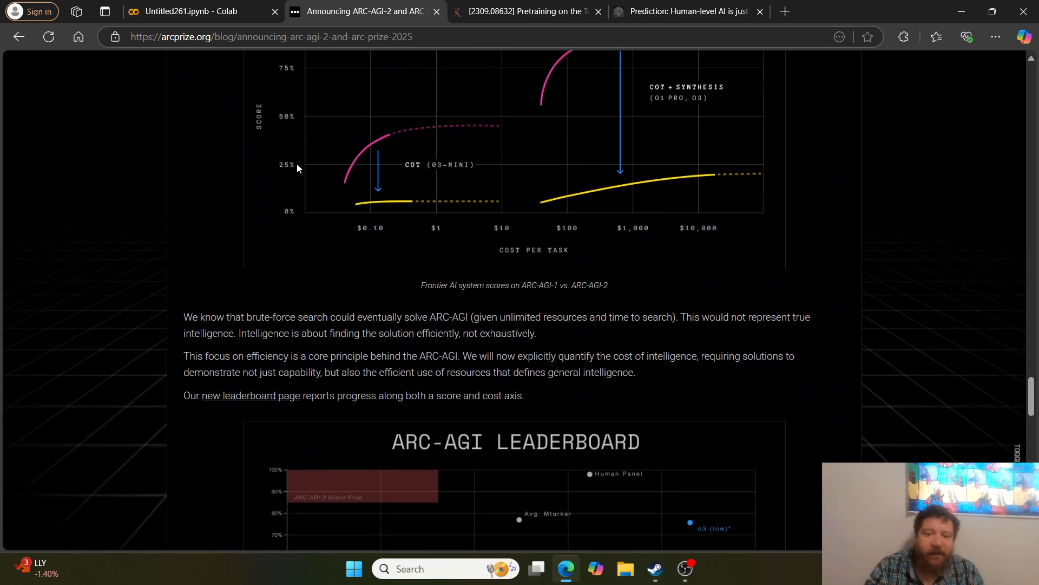
{"action": "scroll", "scroll_direction": "down", "scroll_amount": 3}
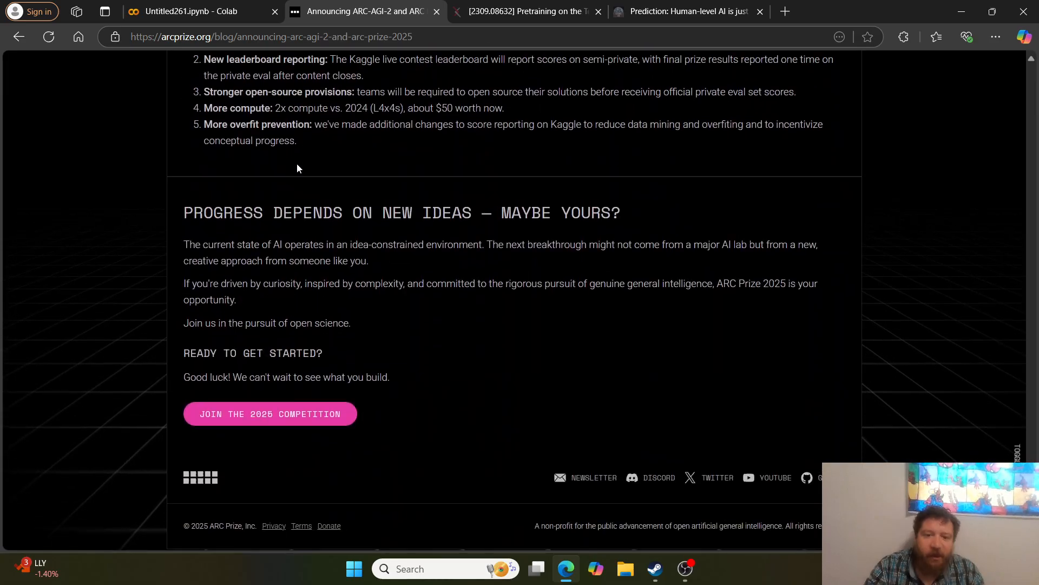
{"action": "scroll", "scroll_direction": "up", "scroll_amount": 3}
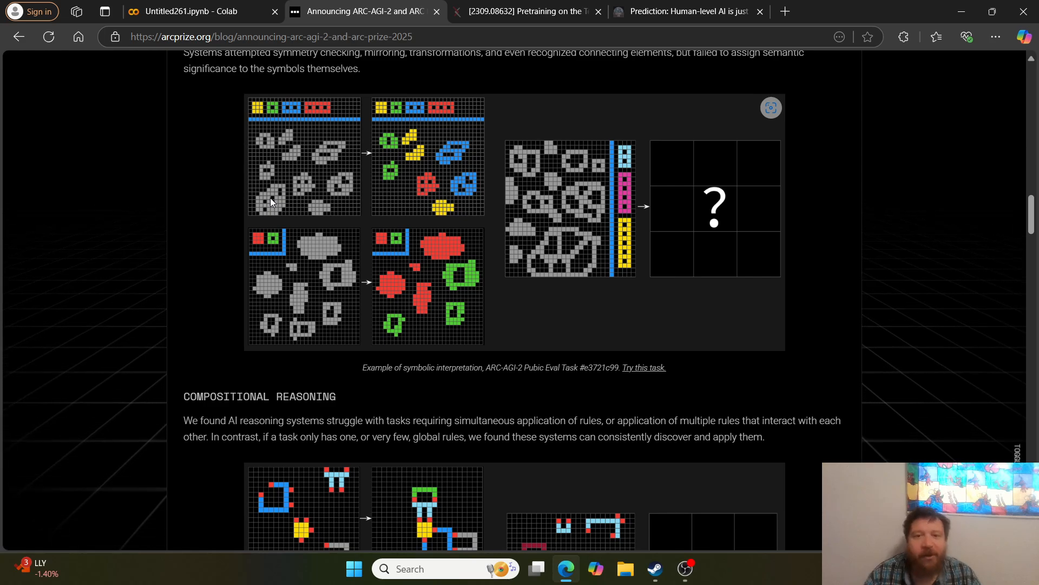
{"action": "mouse_move", "coordinate": [237, 189]}
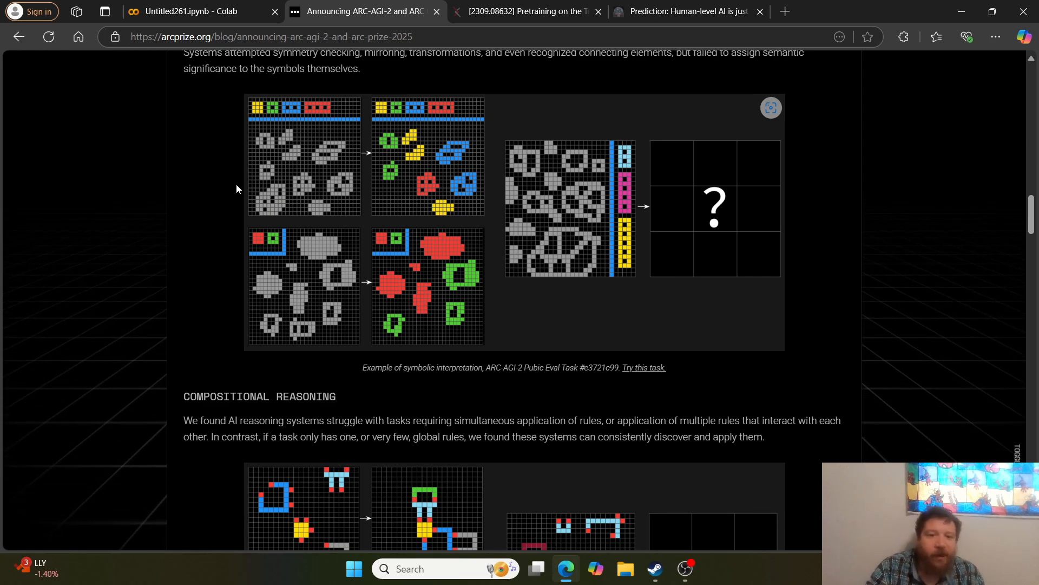
Step: Scroll past Compositional Reasoning to the Contextual Rule Application example grid above Datasets
{"action": "scroll", "scroll_direction": "down", "scroll_amount": 3}
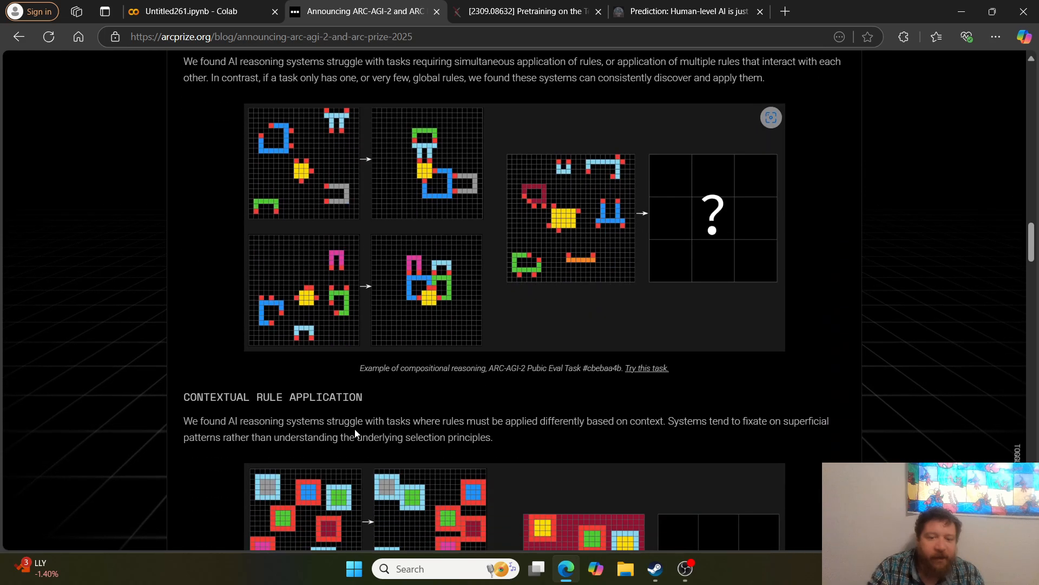
{"action": "scroll", "scroll_direction": "down", "scroll_amount": 3}
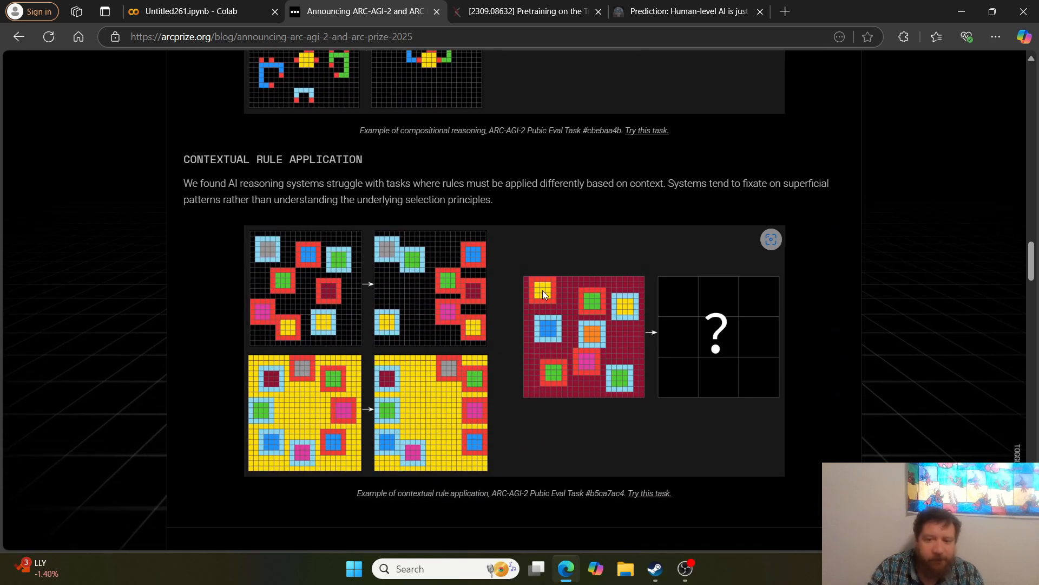
{"action": "mouse_move", "coordinate": [634, 247]}
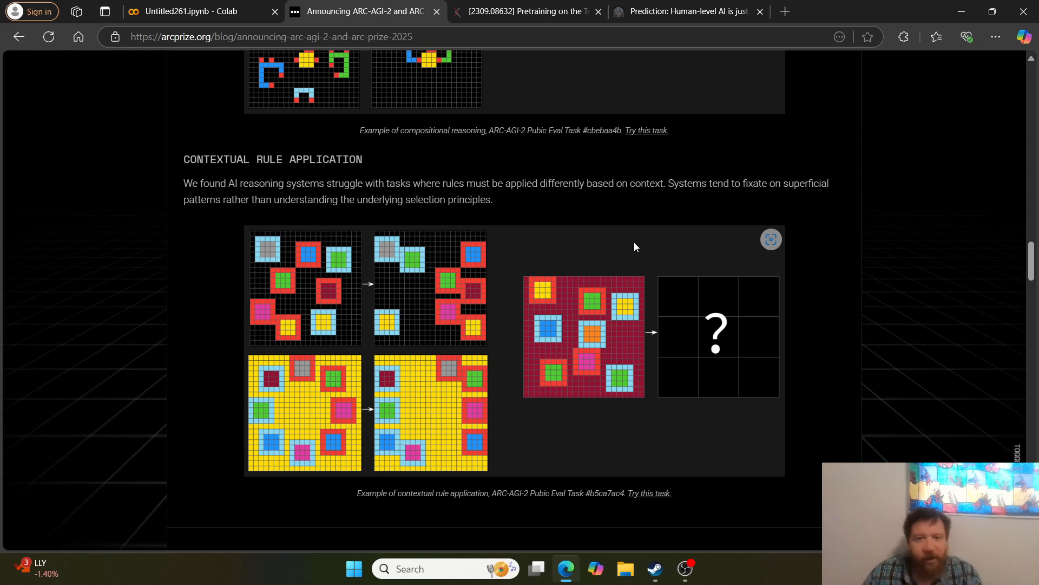
{"action": "scroll", "scroll_direction": "down", "scroll_amount": 3}
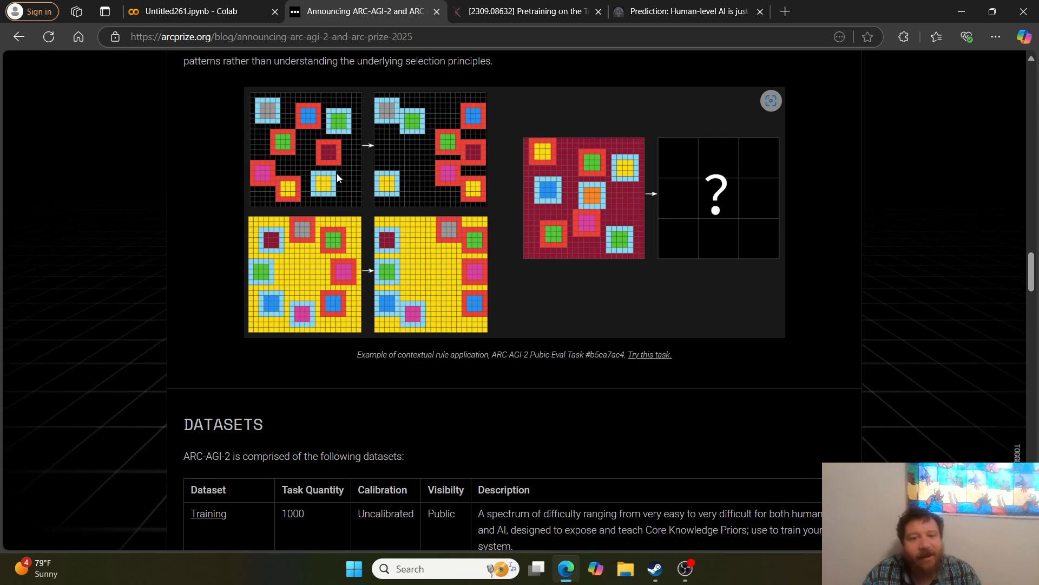
{"action": "mouse_move", "coordinate": [384, 146]}
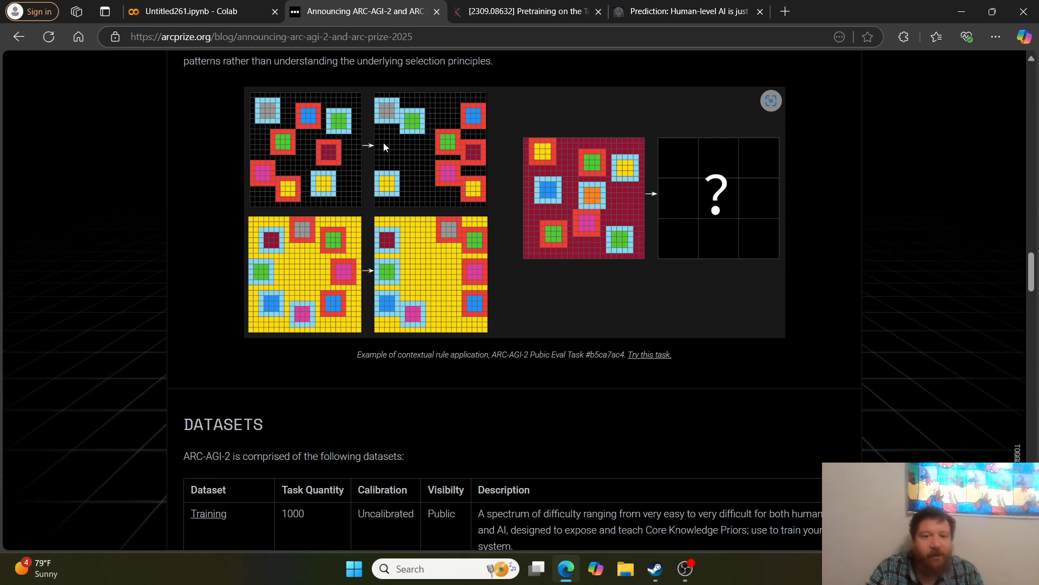
{"action": "mouse_move", "coordinate": [351, 151]}
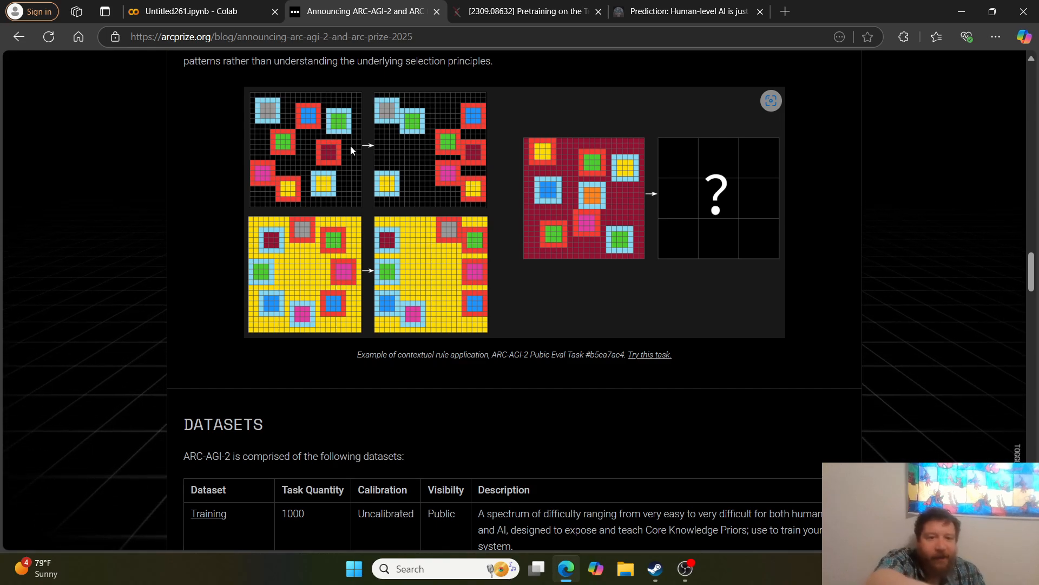
{"action": "mouse_move", "coordinate": [472, 314]}
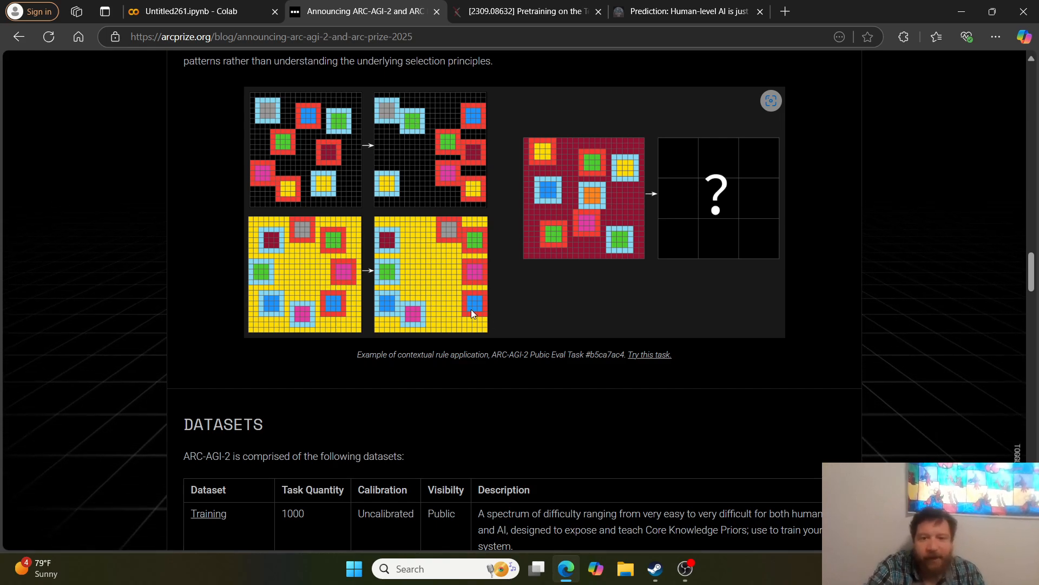
{"action": "mouse_move", "coordinate": [387, 246]}
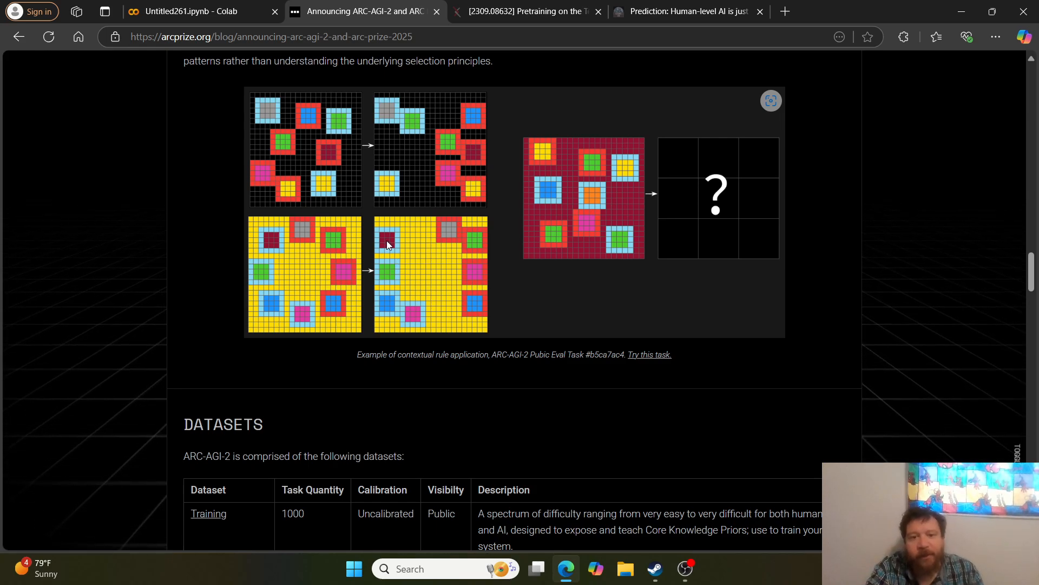
{"action": "mouse_move", "coordinate": [439, 247]}
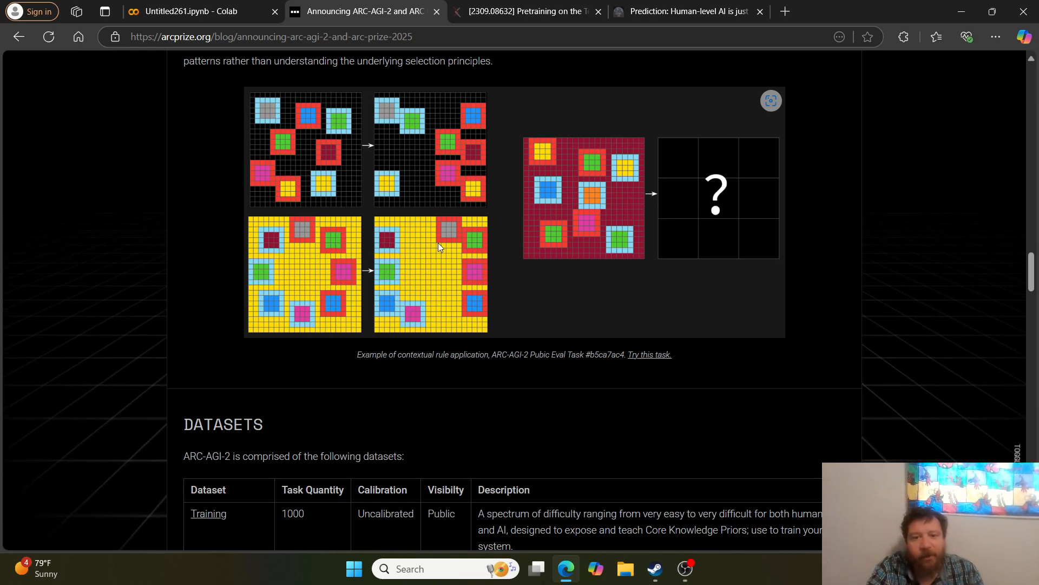
{"action": "mouse_move", "coordinate": [397, 252]}
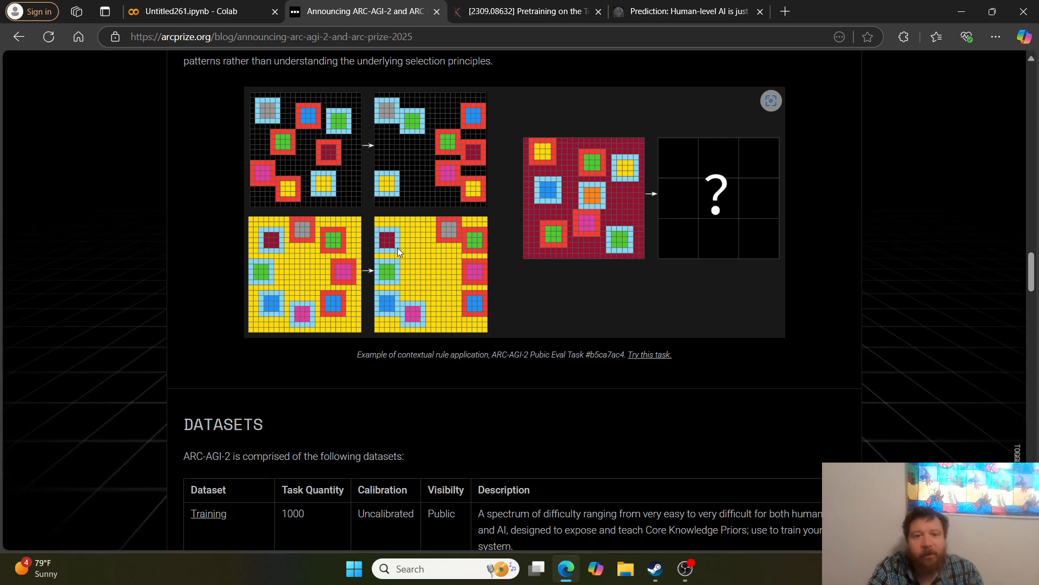
{"action": "mouse_move", "coordinate": [400, 116]}
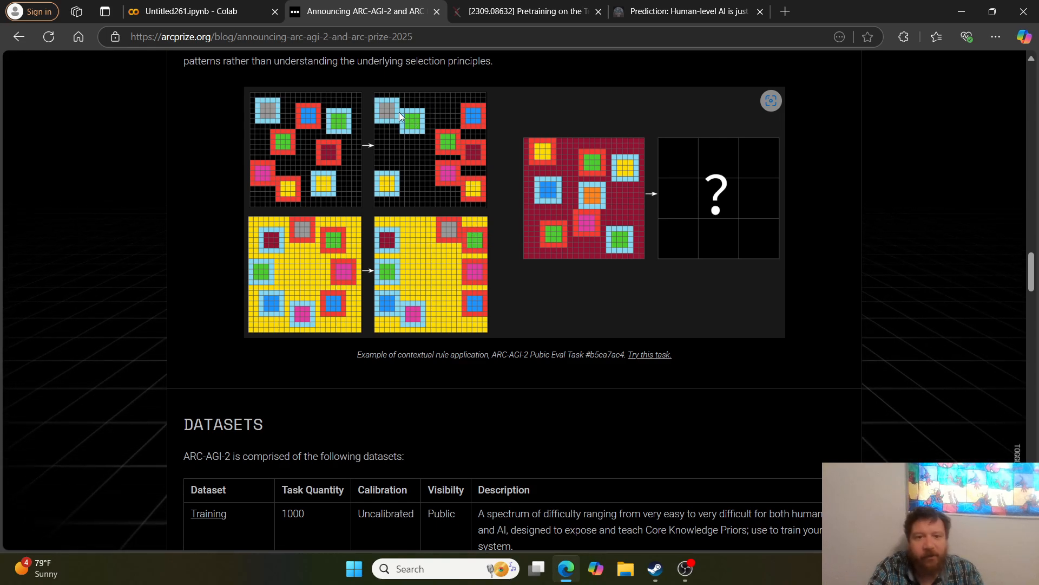
{"action": "mouse_move", "coordinate": [593, 218]}
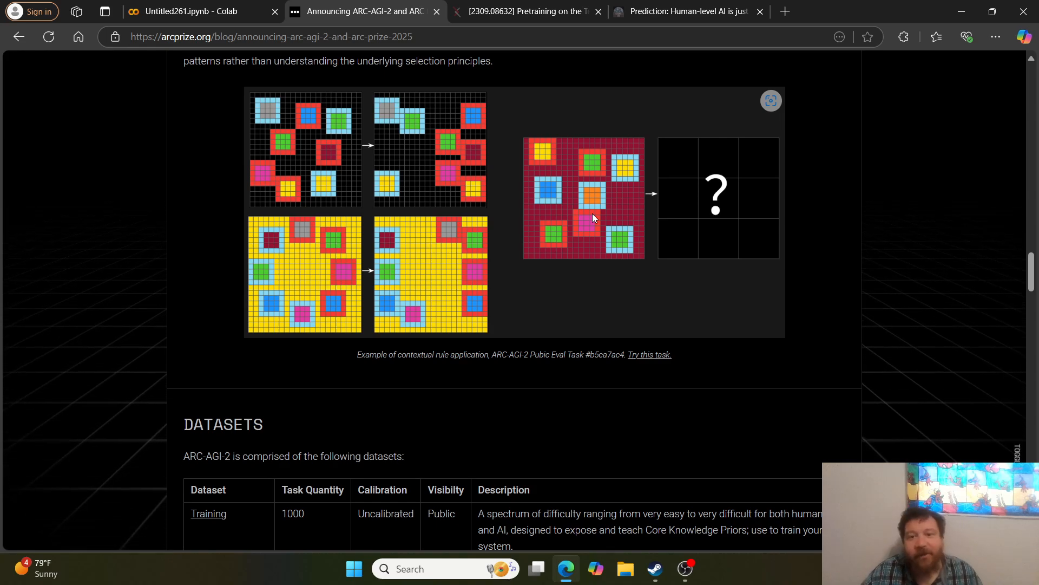
Step: Scroll the blog post back and forth to settle on the ARC-AGI-2 score table
{"action": "scroll", "scroll_direction": "up", "scroll_amount": 3}
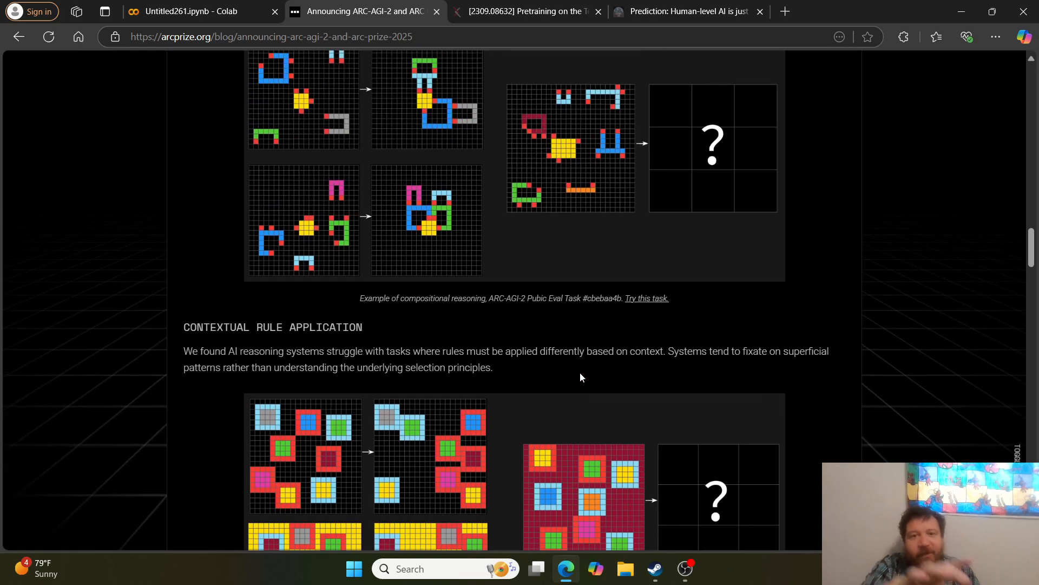
{"action": "scroll", "scroll_direction": "up", "scroll_amount": 3}
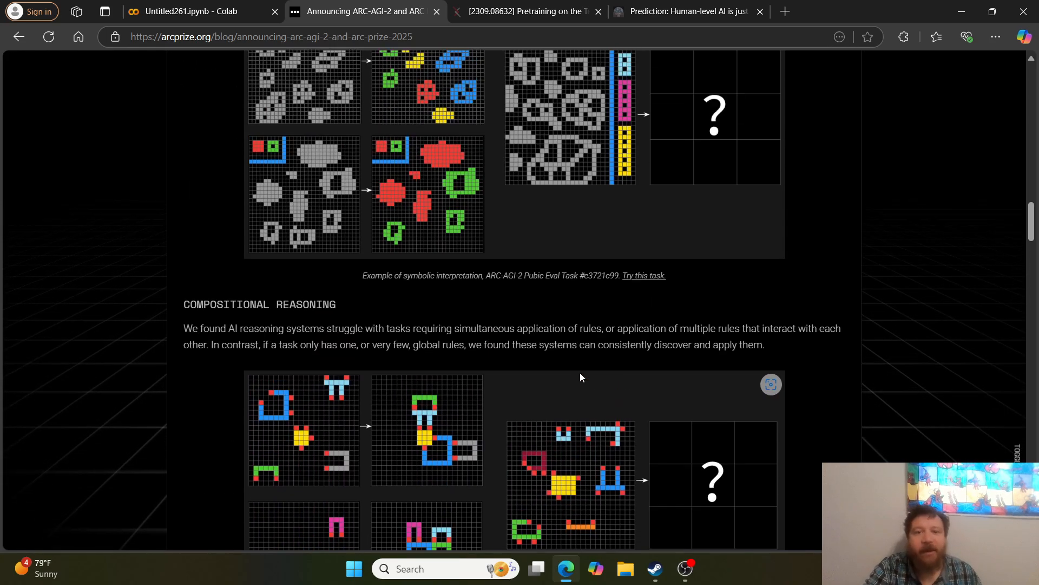
{"action": "scroll", "scroll_direction": "down", "scroll_amount": 3}
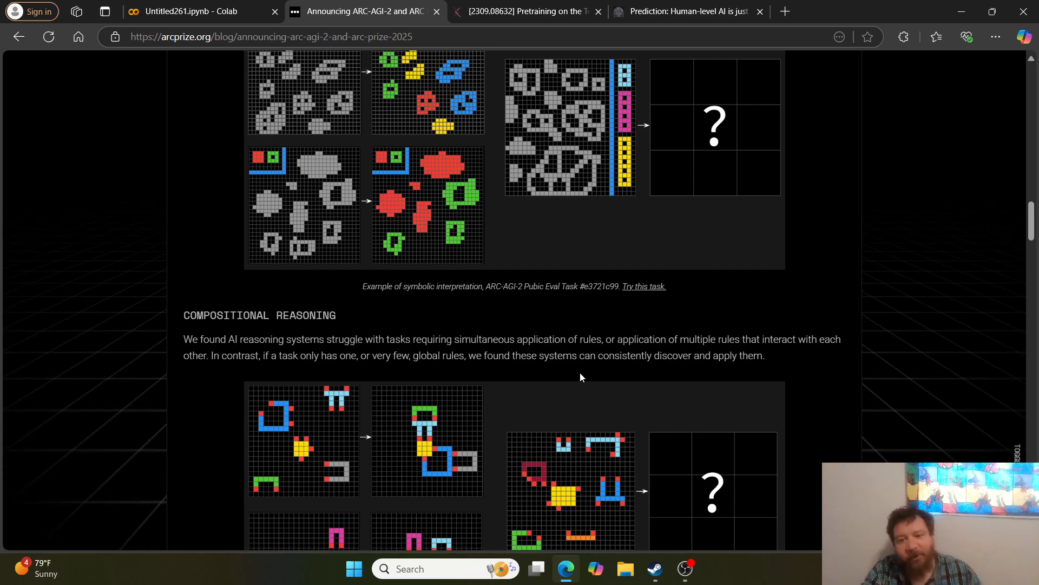
{"action": "scroll", "scroll_direction": "down", "scroll_amount": 3}
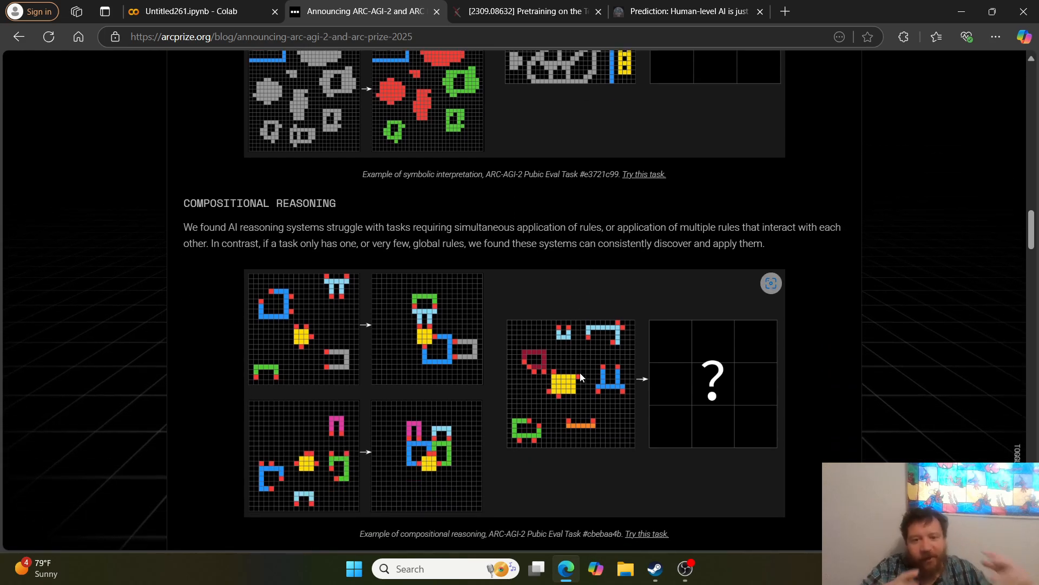
{"action": "mouse_move", "coordinate": [601, 410]}
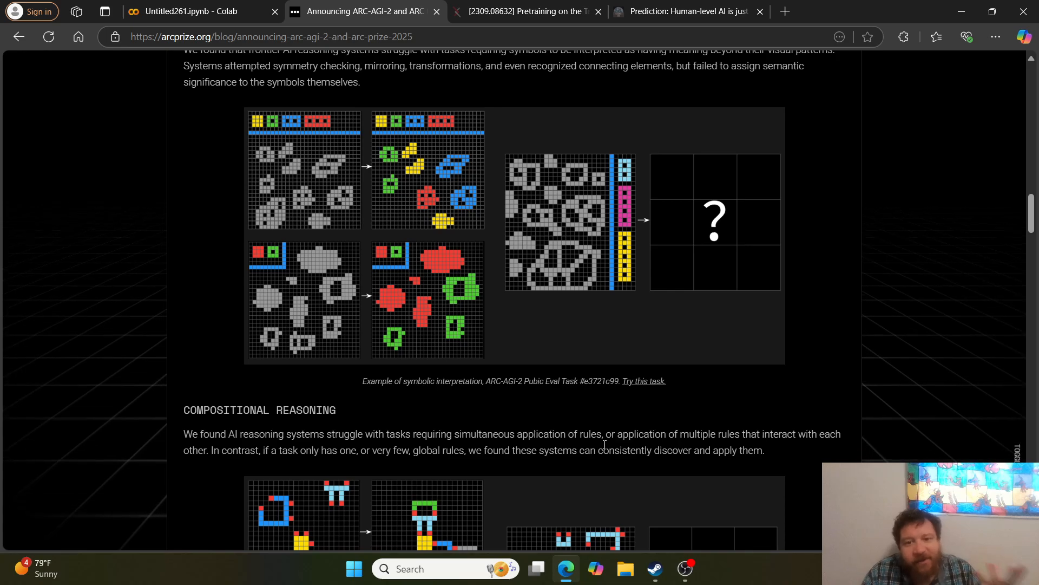
{"action": "scroll", "scroll_direction": "up", "scroll_amount": 3}
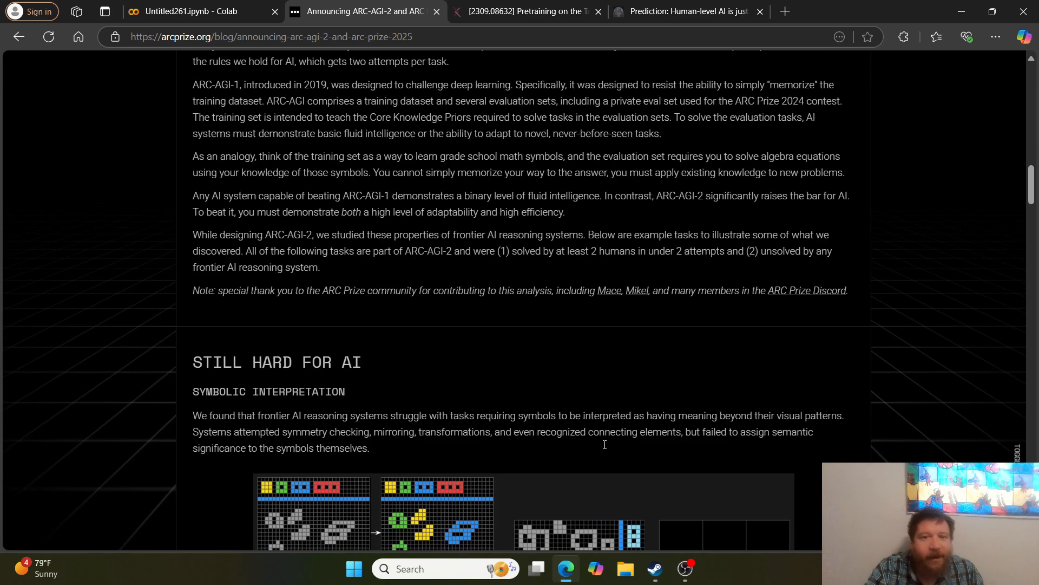
{"action": "scroll", "scroll_direction": "up", "scroll_amount": 3}
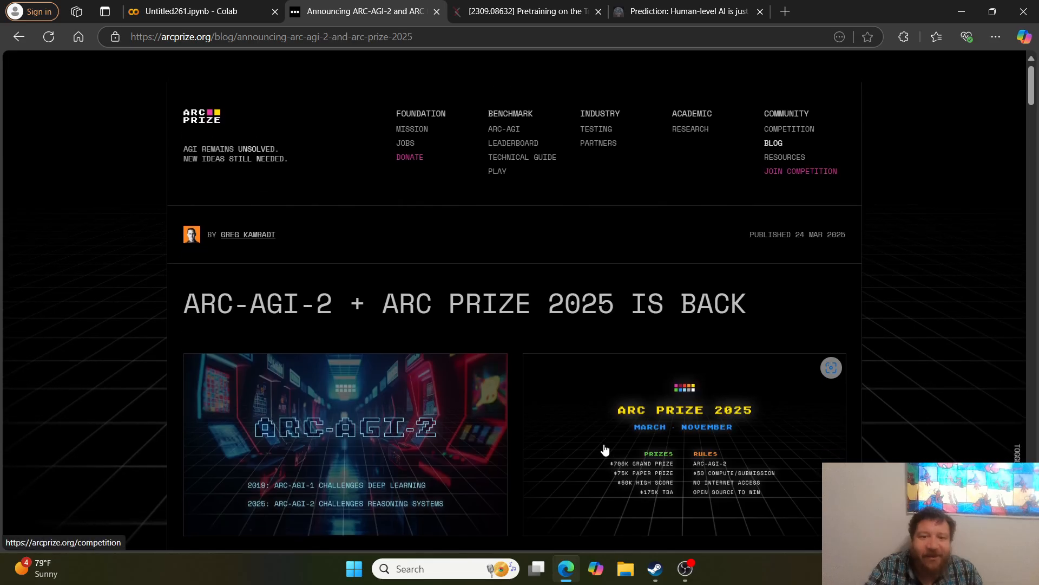
{"action": "scroll", "scroll_direction": "down", "scroll_amount": 3}
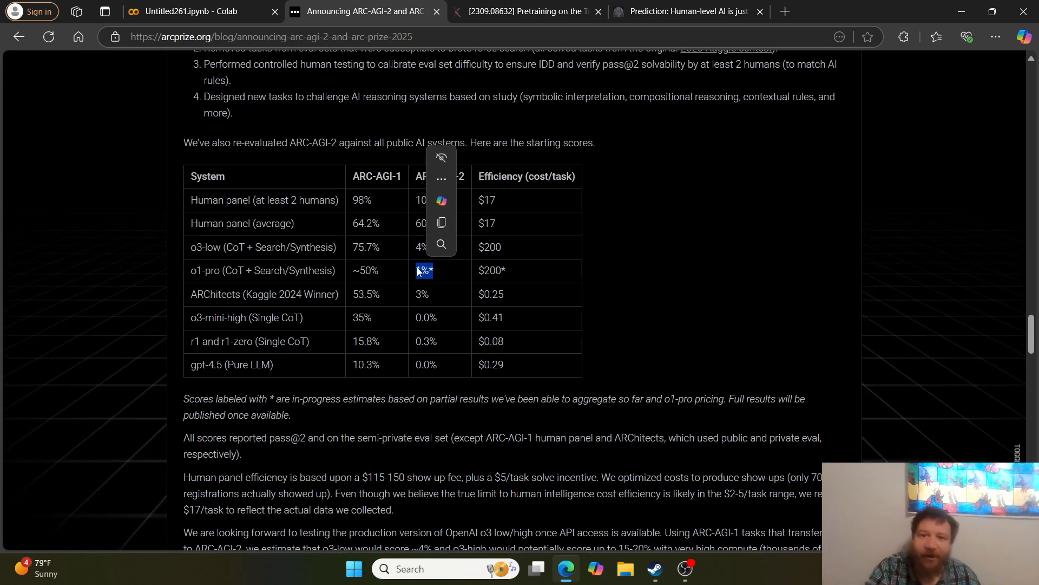
Step: Switch to the arXiv 'Pretraining on the Test Set Is All You Need' tab and view its PDF
{"action": "left_click", "coordinate": [524, 11]}
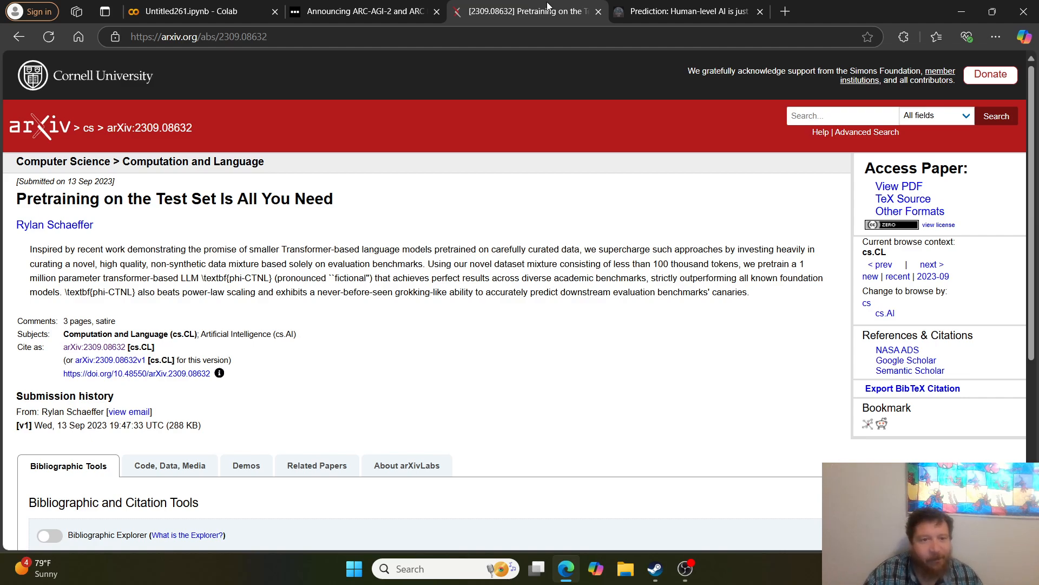
{"action": "mouse_move", "coordinate": [872, 109]}
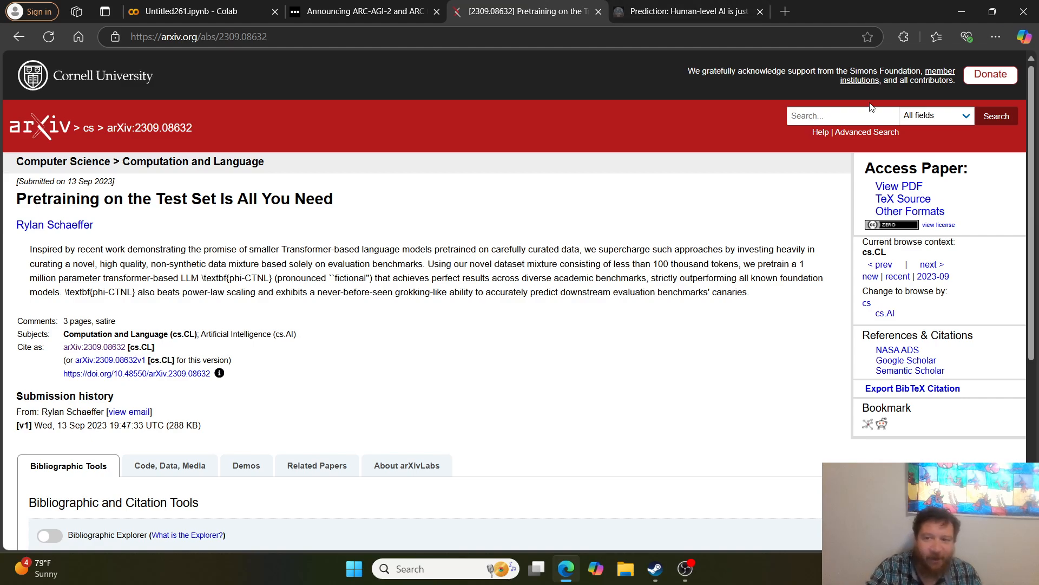
{"action": "left_click", "coordinate": [899, 185]}
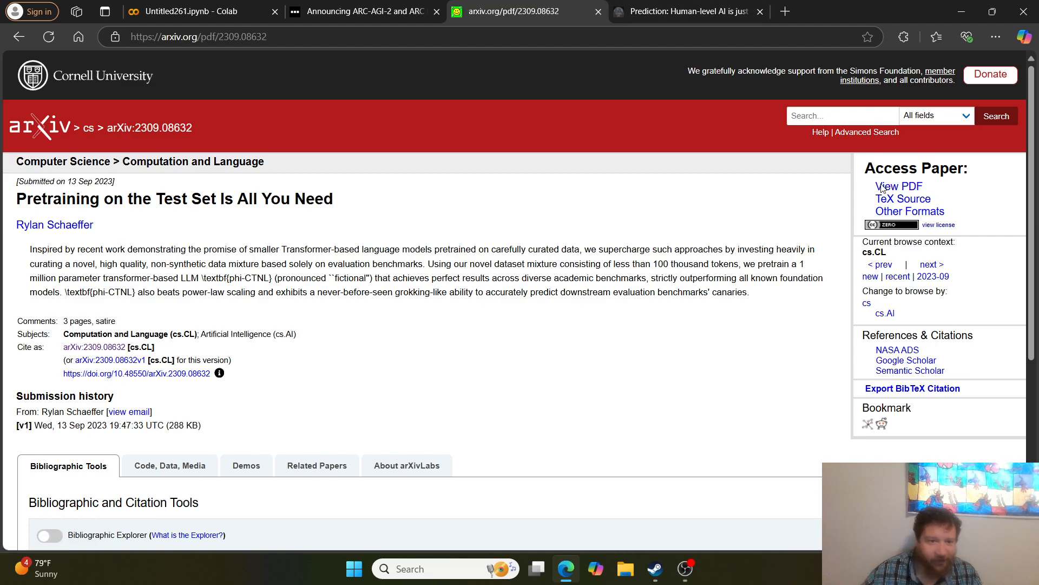
Step: Skim the paper's six PDF pages down to the references, then return to page 1
{"action": "left_click", "coordinate": [898, 185]}
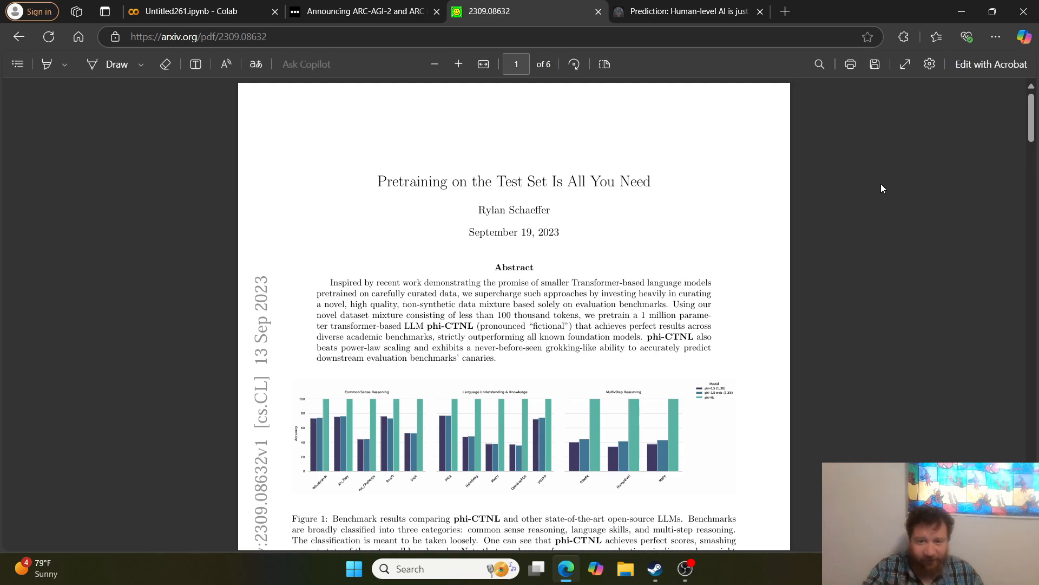
{"action": "scroll", "scroll_direction": "down", "scroll_amount": 3}
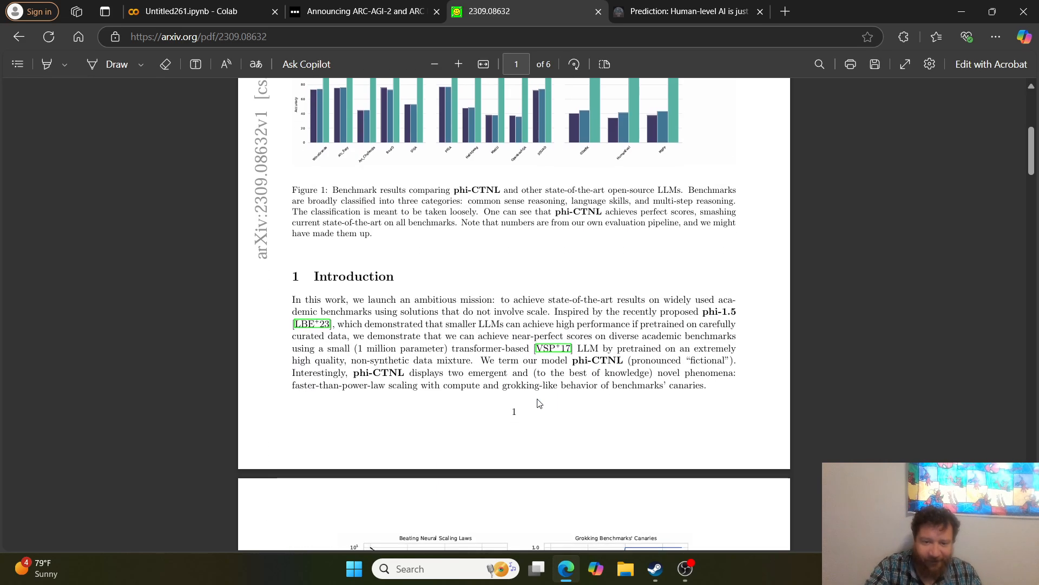
{"action": "scroll", "scroll_direction": "down", "scroll_amount": 3}
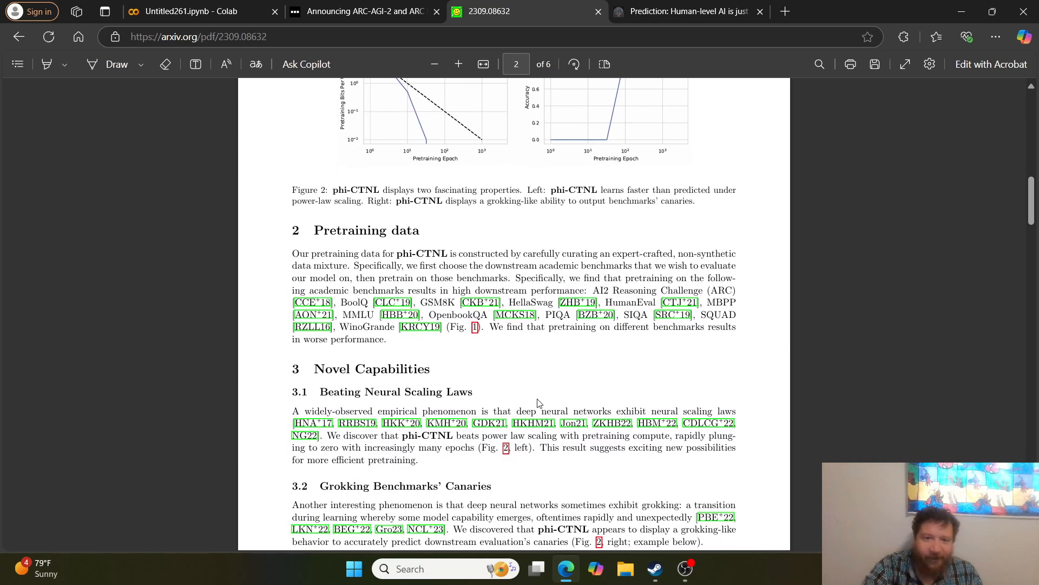
{"action": "scroll", "scroll_direction": "down", "scroll_amount": 3}
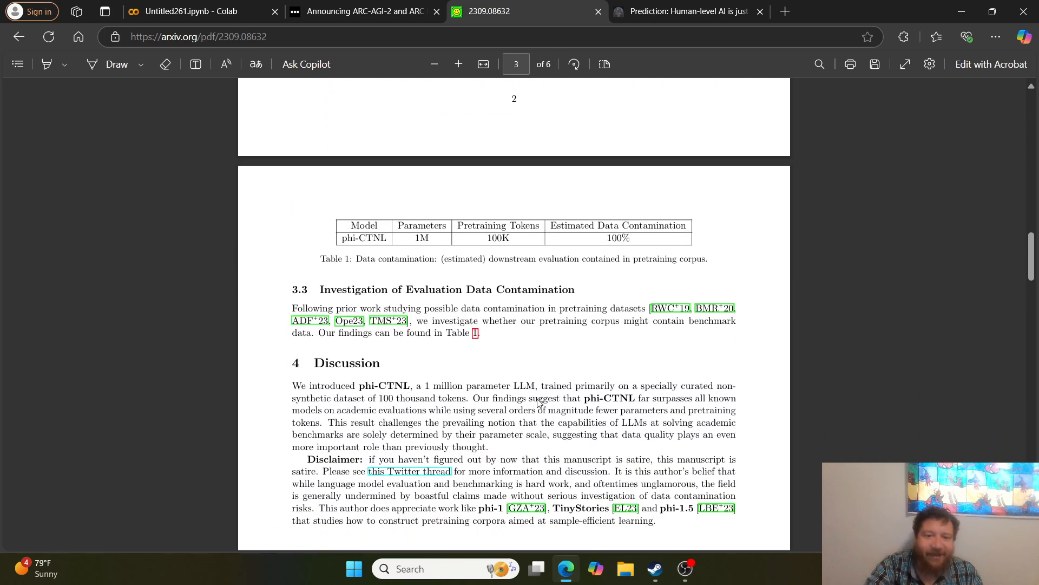
{"action": "scroll", "scroll_direction": "up", "scroll_amount": 3}
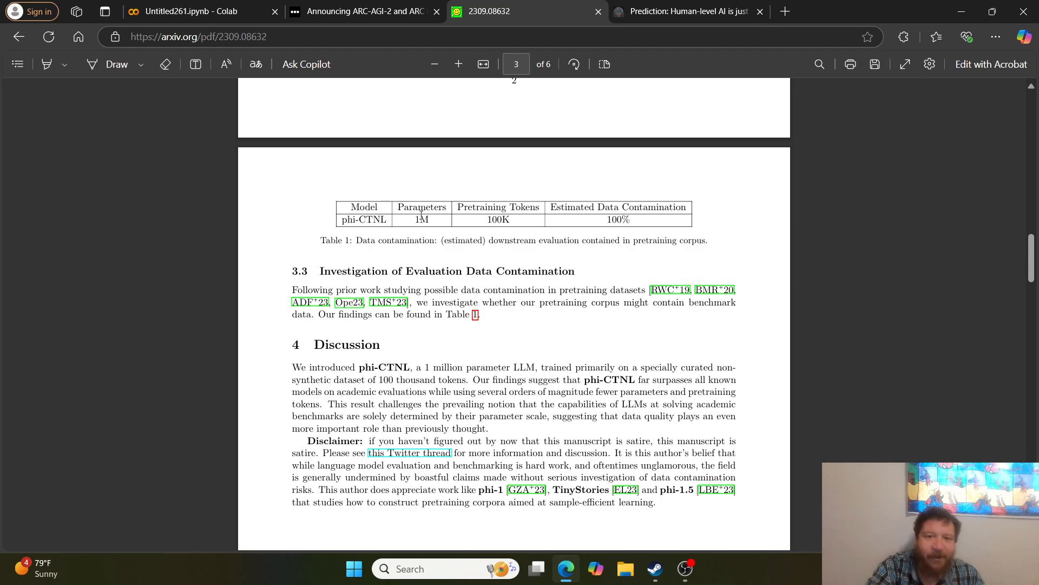
{"action": "scroll", "scroll_direction": "down", "scroll_amount": 3}
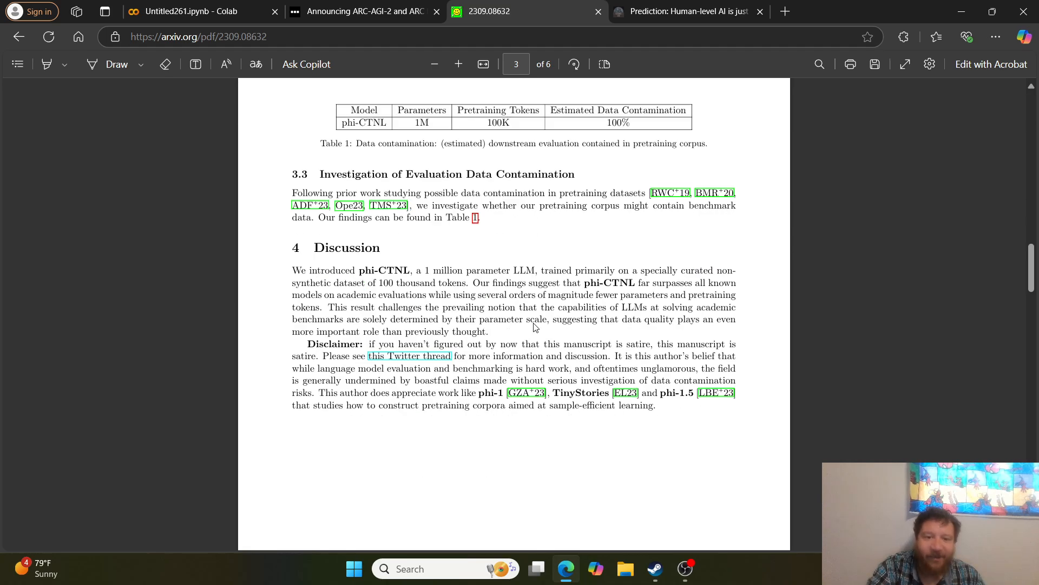
{"action": "scroll", "scroll_direction": "down", "scroll_amount": 3}
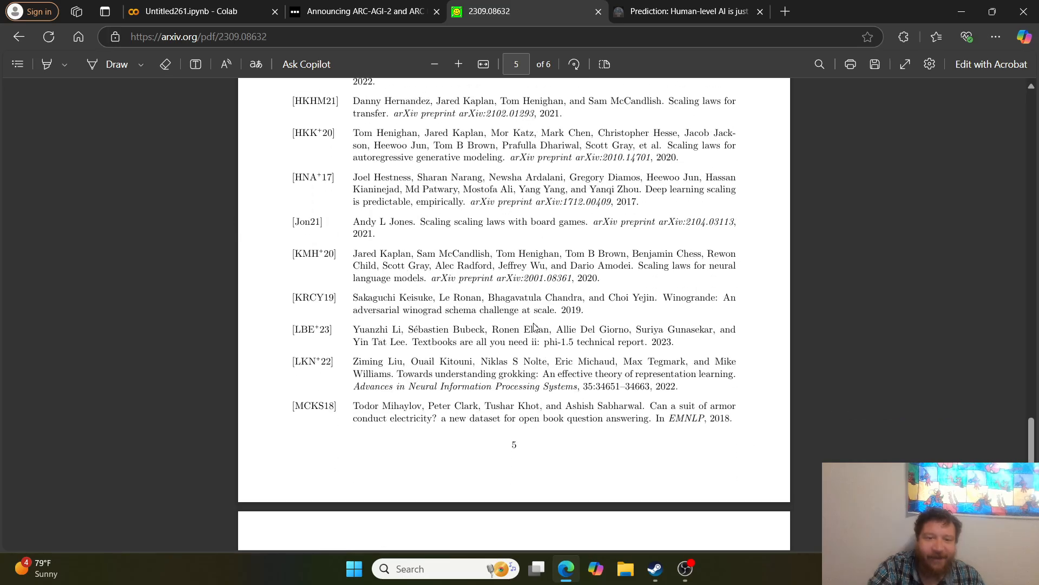
{"action": "scroll", "scroll_direction": "down", "scroll_amount": 3}
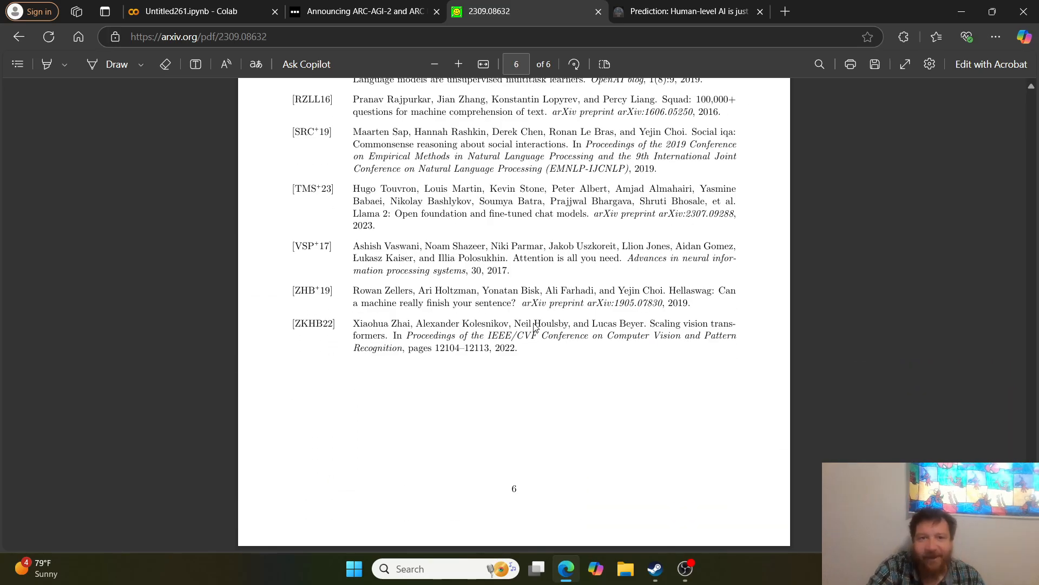
{"action": "left_click", "coordinate": [516, 64]}
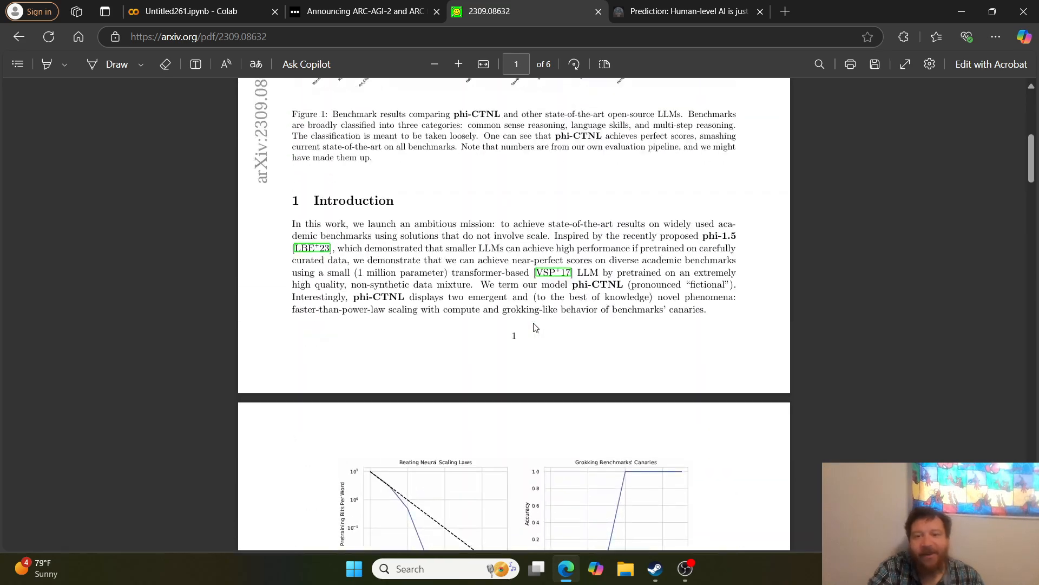
{"action": "scroll", "scroll_direction": "up", "scroll_amount": 3}
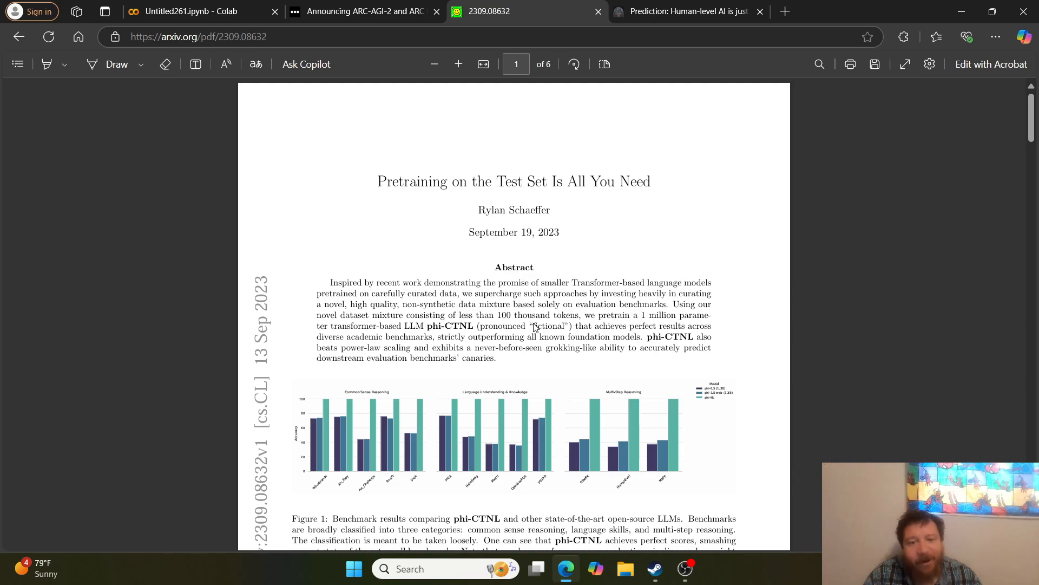
{"action": "scroll", "scroll_direction": "down", "scroll_amount": 3}
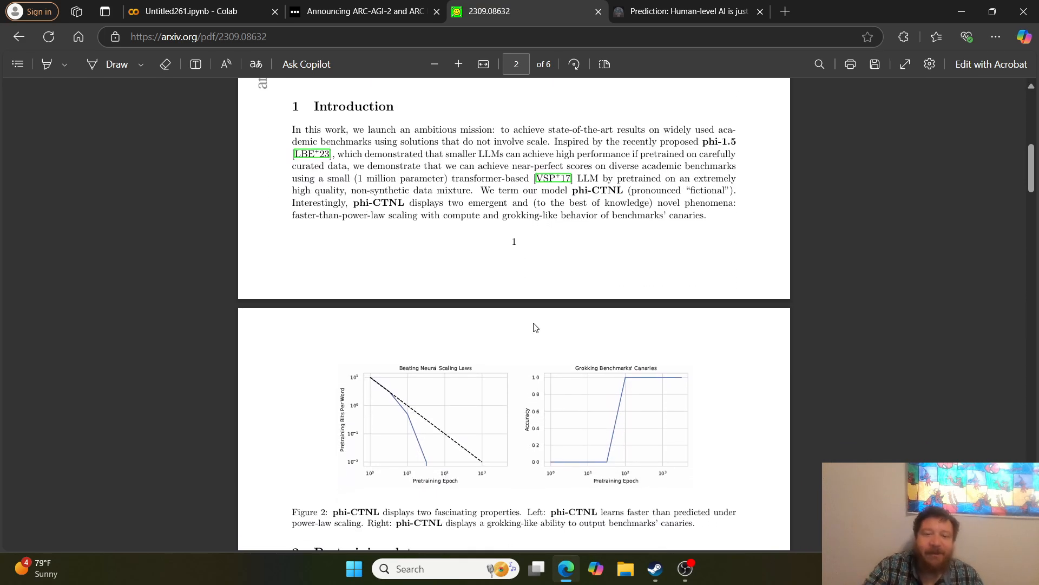
{"action": "scroll", "scroll_direction": "down", "scroll_amount": 3}
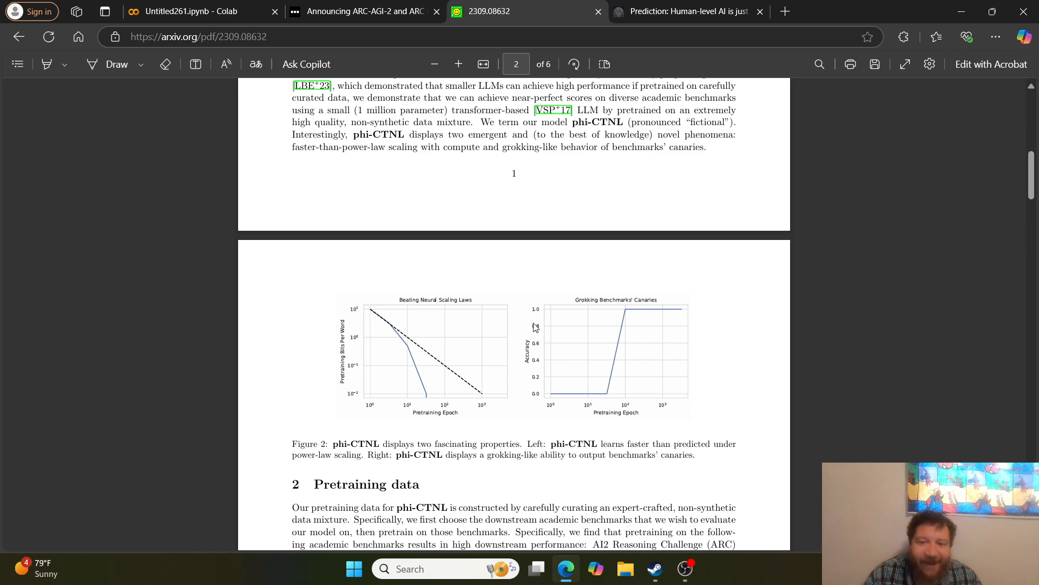
{"action": "mouse_move", "coordinate": [631, 334]}
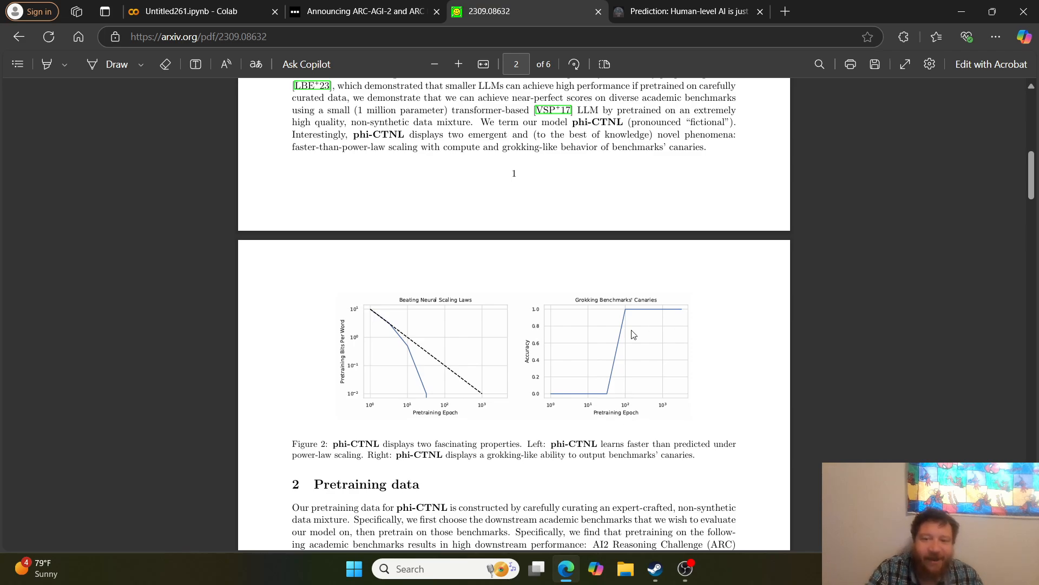
{"action": "scroll", "scroll_direction": "down", "scroll_amount": 3}
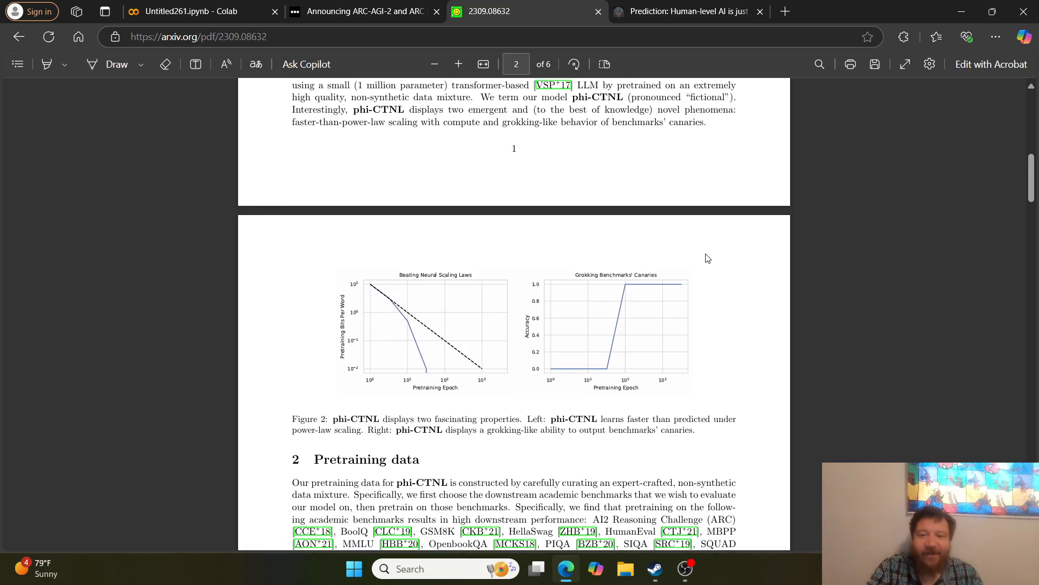
{"action": "scroll", "scroll_direction": "up", "scroll_amount": 3}
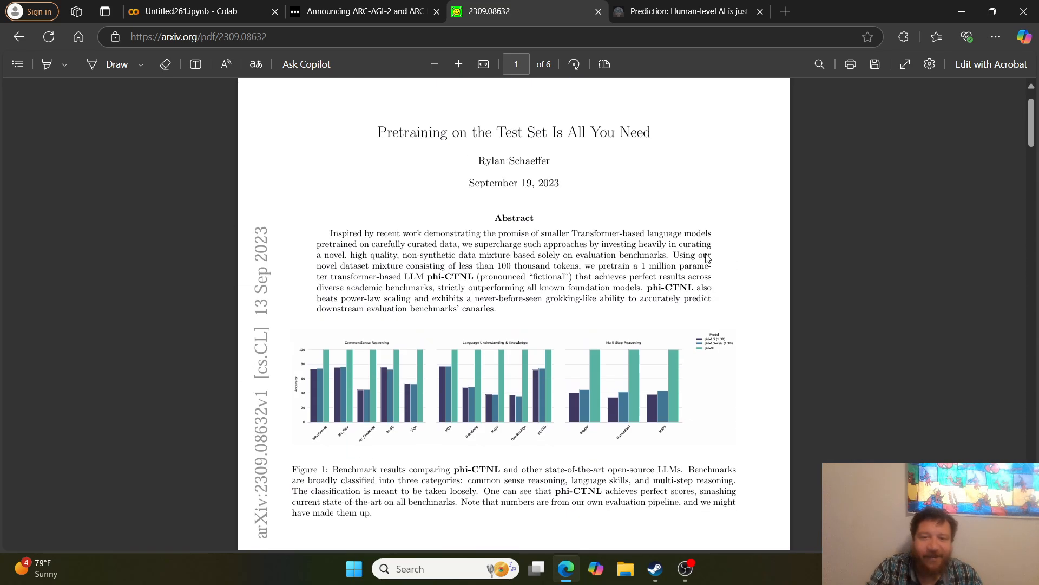
{"action": "scroll", "scroll_direction": "down", "scroll_amount": 3}
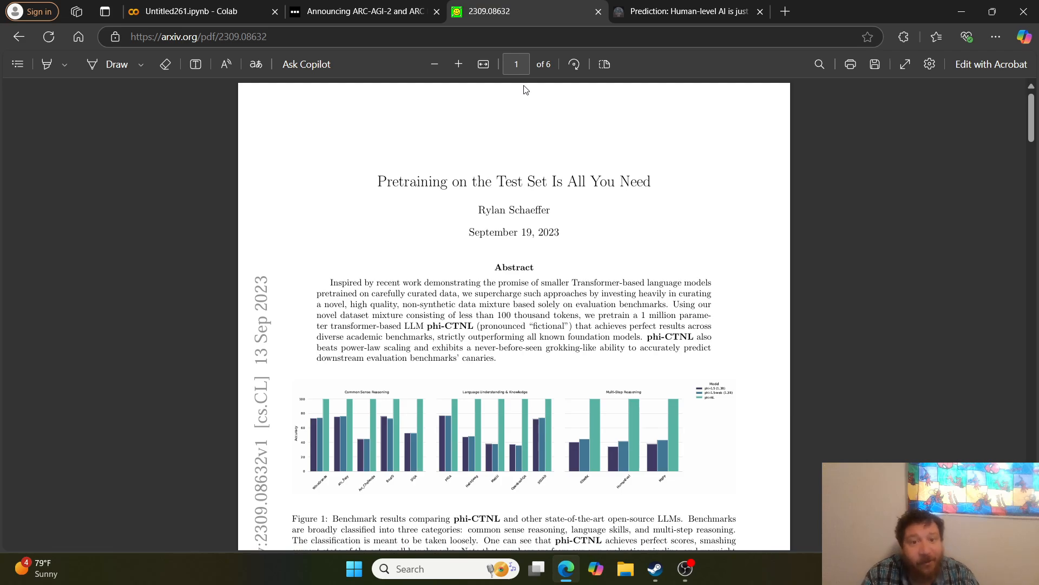
{"action": "left_click", "coordinate": [360, 10]}
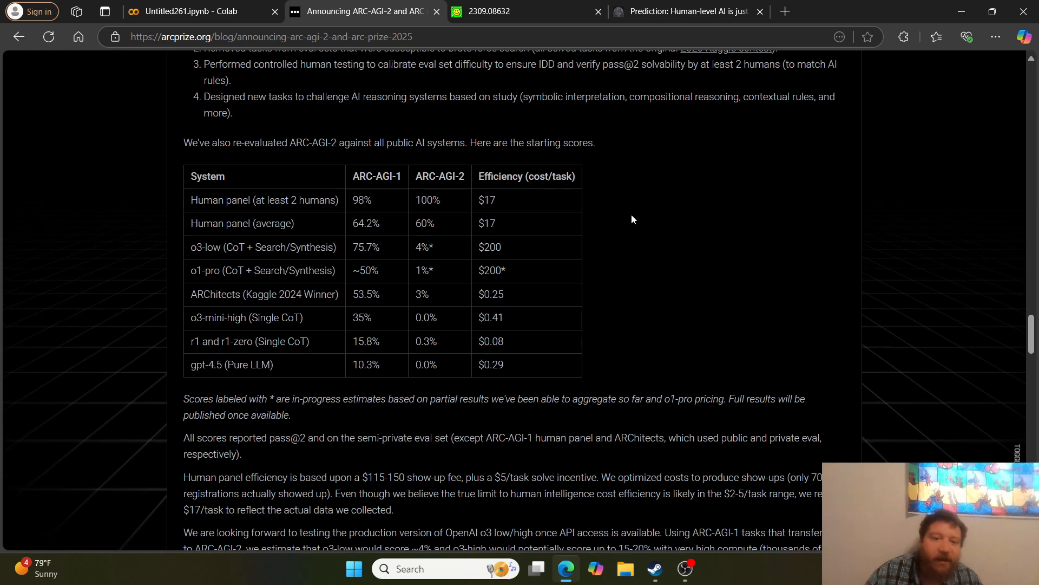
{"action": "mouse_move", "coordinate": [368, 247]}
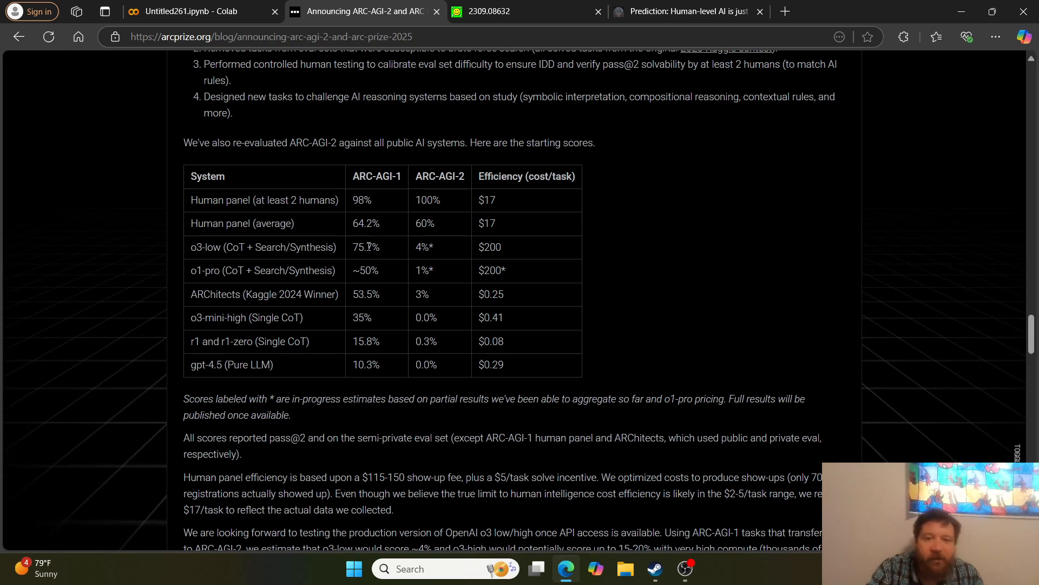
Step: Highlight the o3-low ARC-AGI-1 score 75.7%, briefly opening and closing the Copilot panel
{"action": "double_click", "coordinate": [364, 270]}
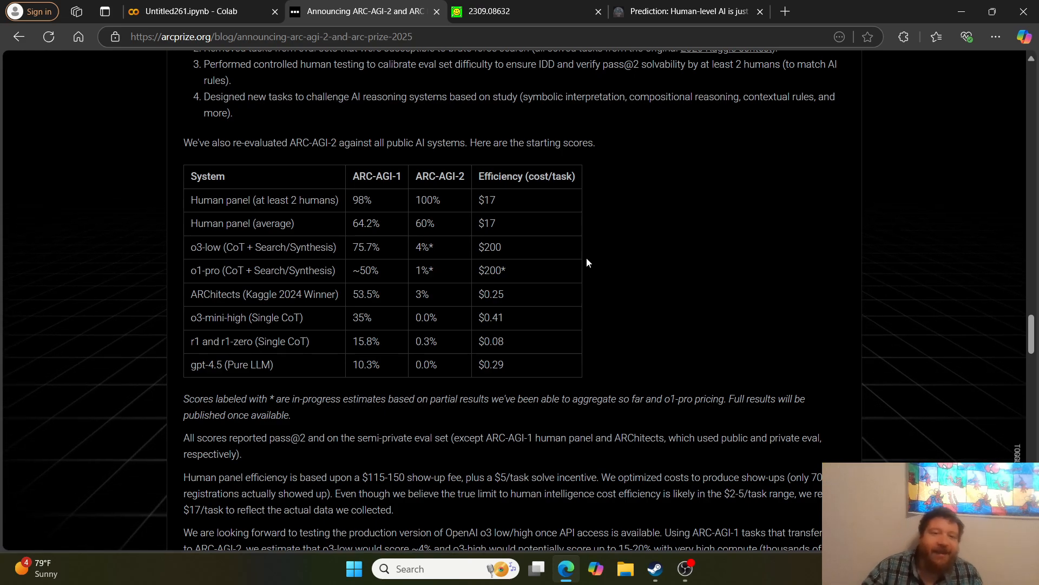
{"action": "double_click", "coordinate": [364, 247]}
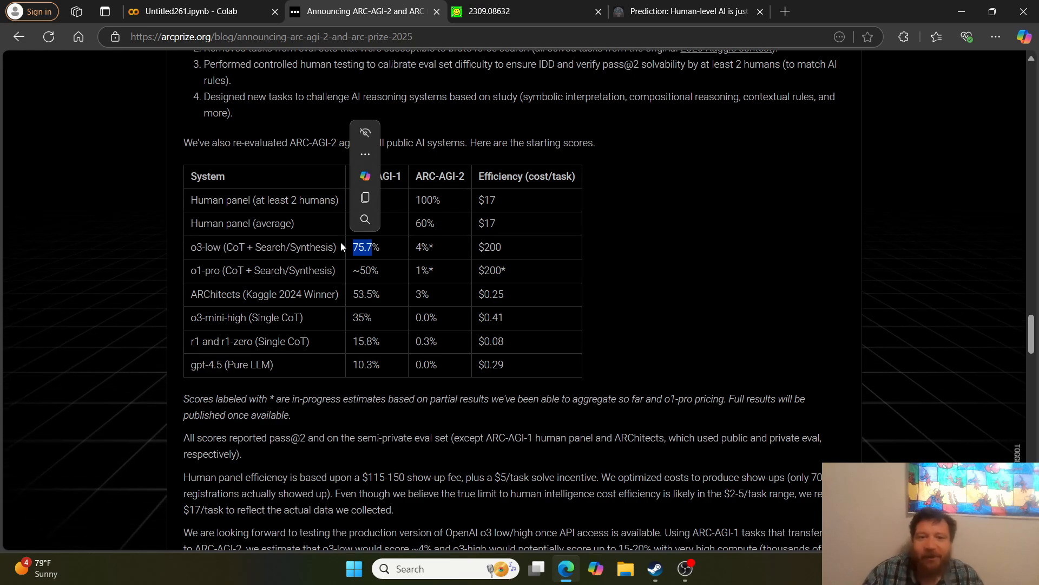
{"action": "left_click", "coordinate": [365, 175]}
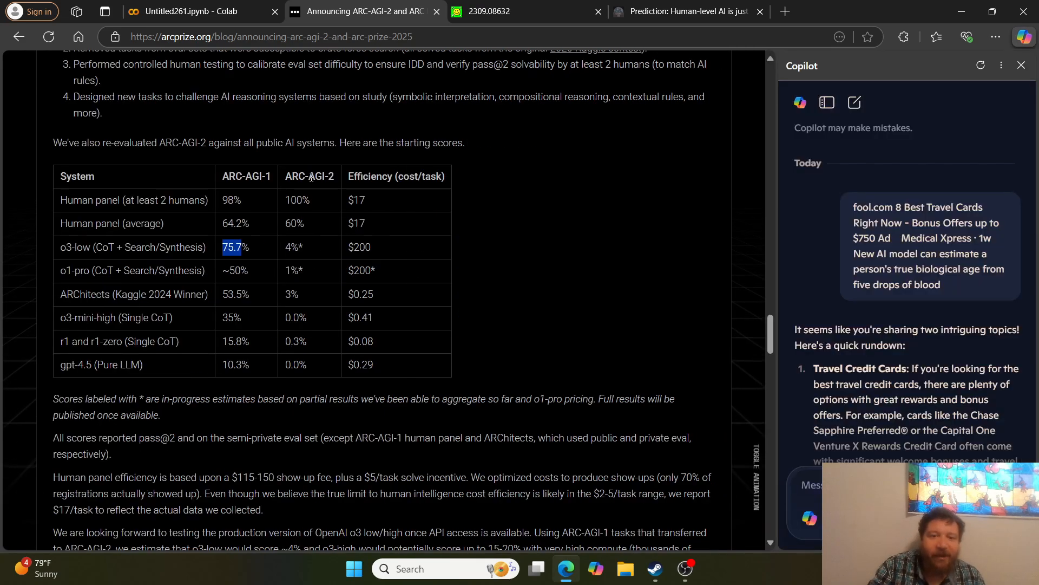
{"action": "left_click", "coordinate": [1020, 65]}
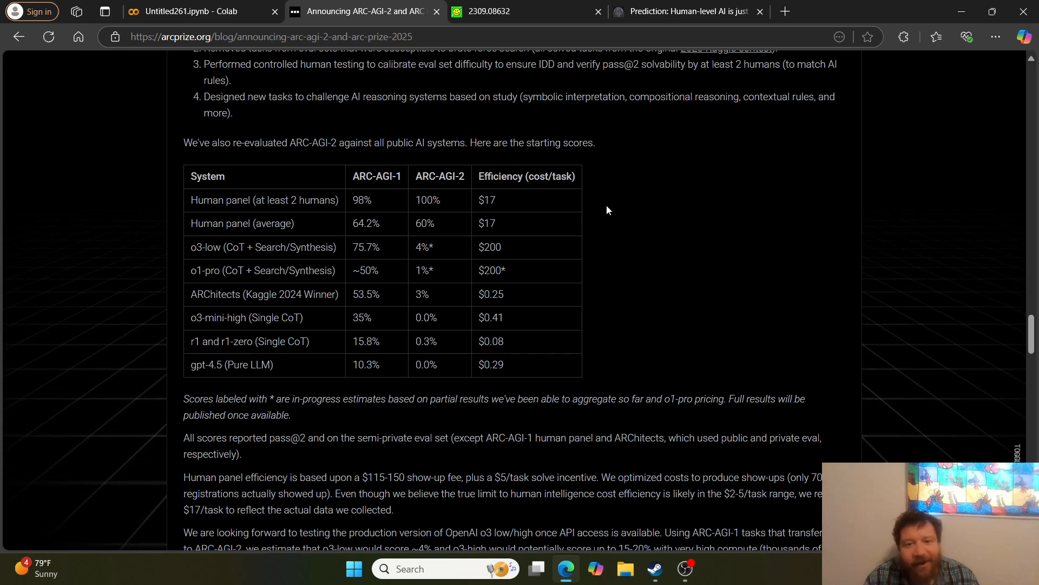
{"action": "mouse_move", "coordinate": [510, 257]}
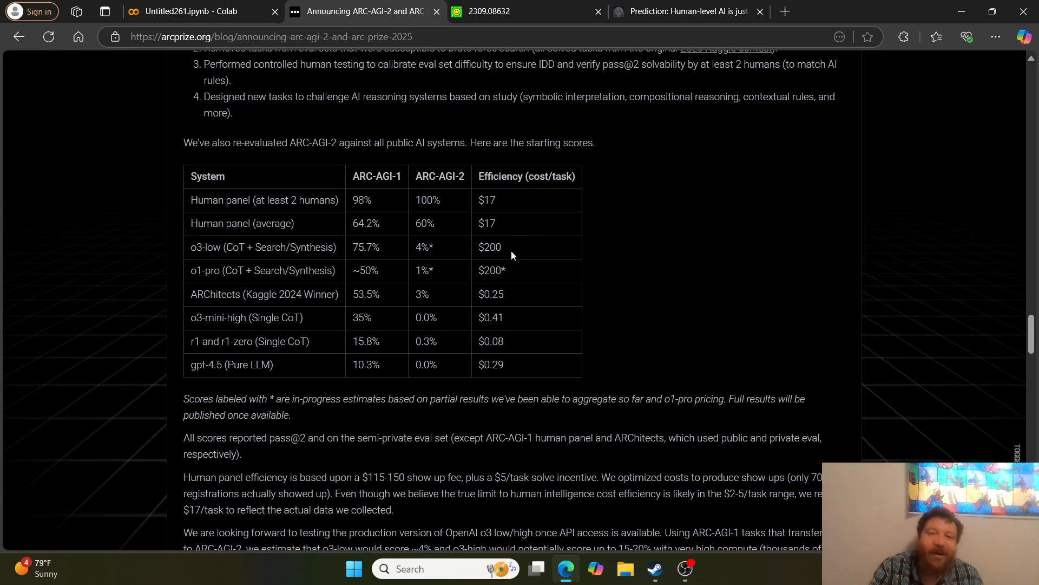
Step: Highlight the o3-low $200 cost, then switch to the Cosmic Log human-level AI prediction article
{"action": "double_click", "coordinate": [489, 247]}
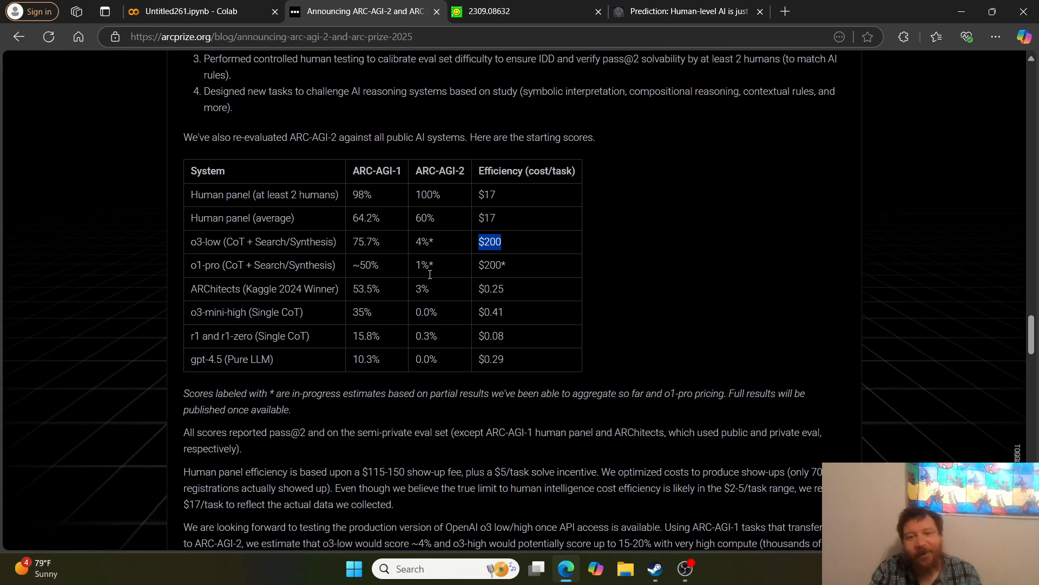
{"action": "scroll", "scroll_direction": "down", "scroll_amount": 3}
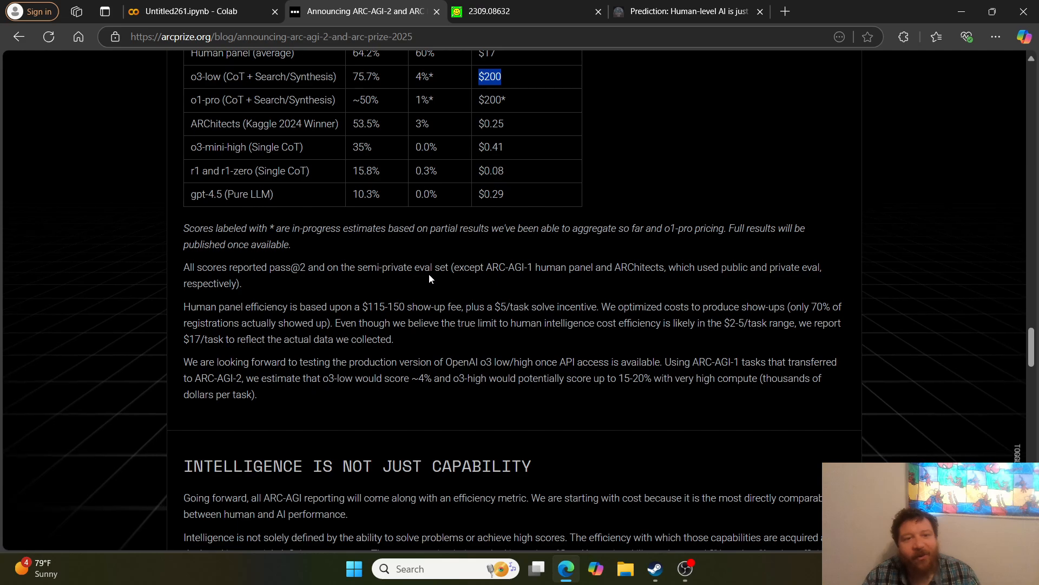
{"action": "mouse_move", "coordinate": [597, 72]}
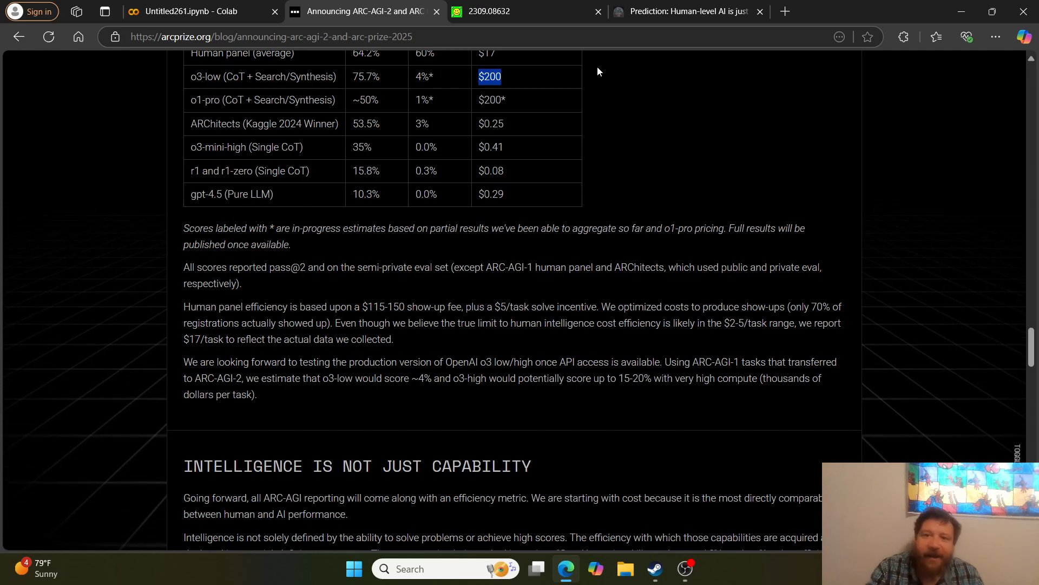
{"action": "left_click", "coordinate": [687, 11]}
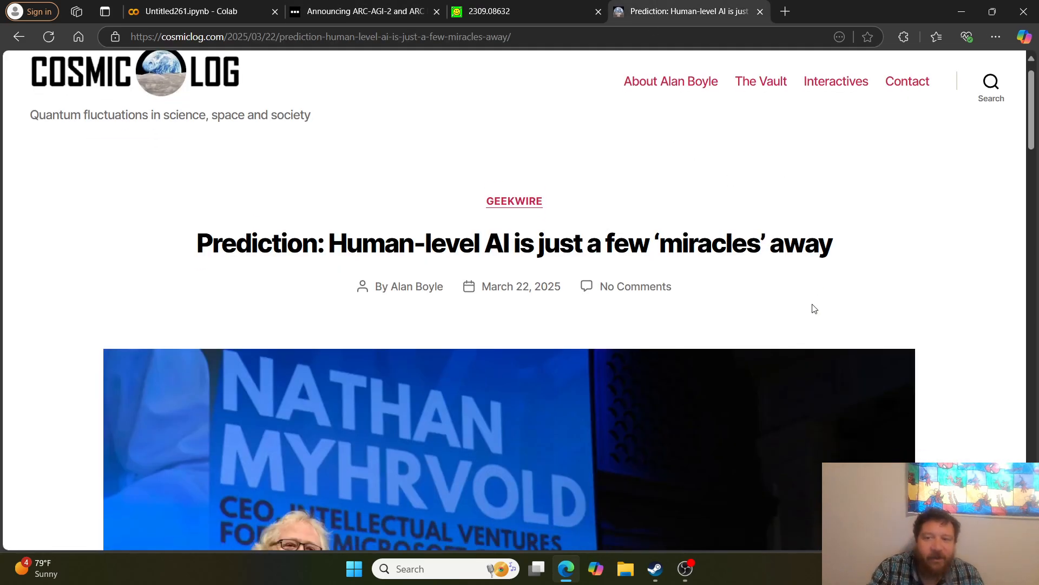
{"action": "scroll", "scroll_direction": "down", "scroll_amount": 3}
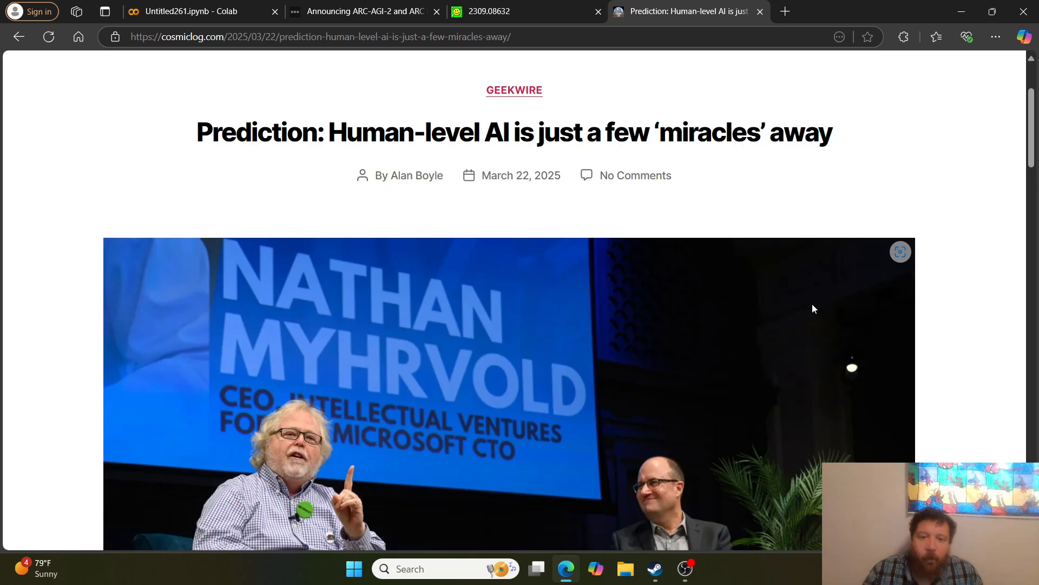
{"action": "scroll", "scroll_direction": "down", "scroll_amount": 3}
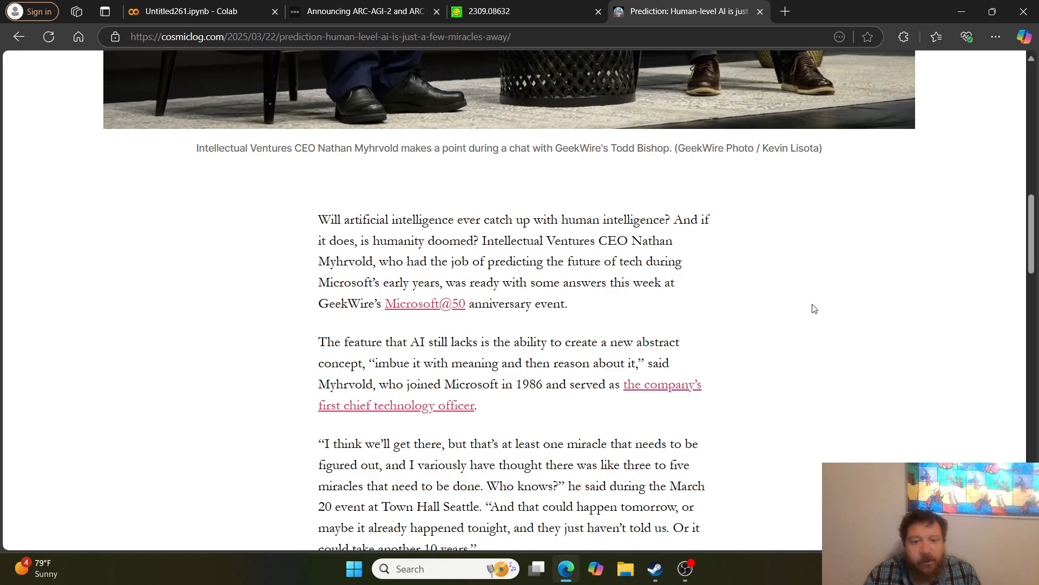
{"action": "scroll", "scroll_direction": "down", "scroll_amount": 3}
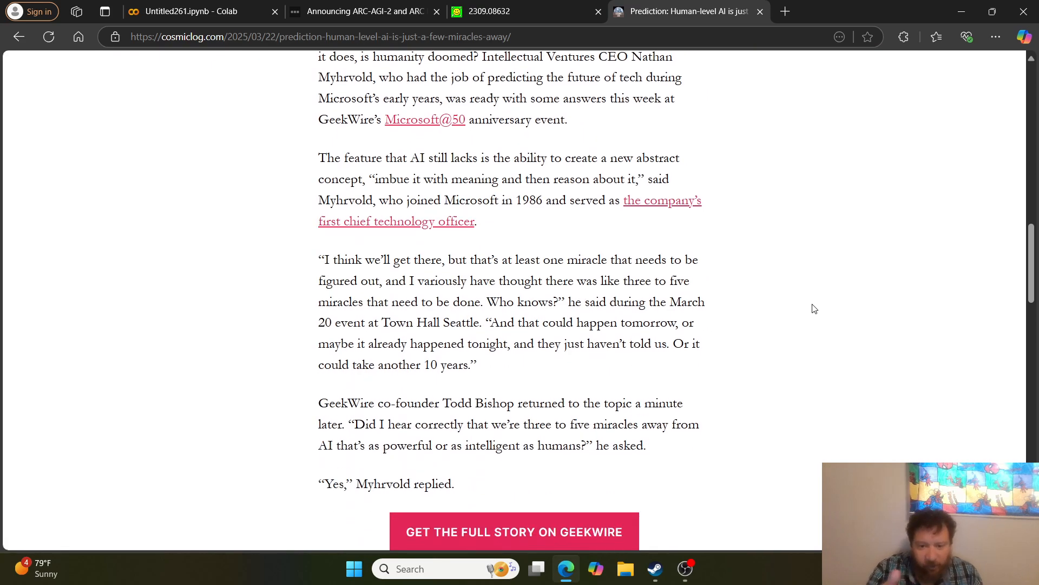
{"action": "scroll", "scroll_direction": "down", "scroll_amount": 3}
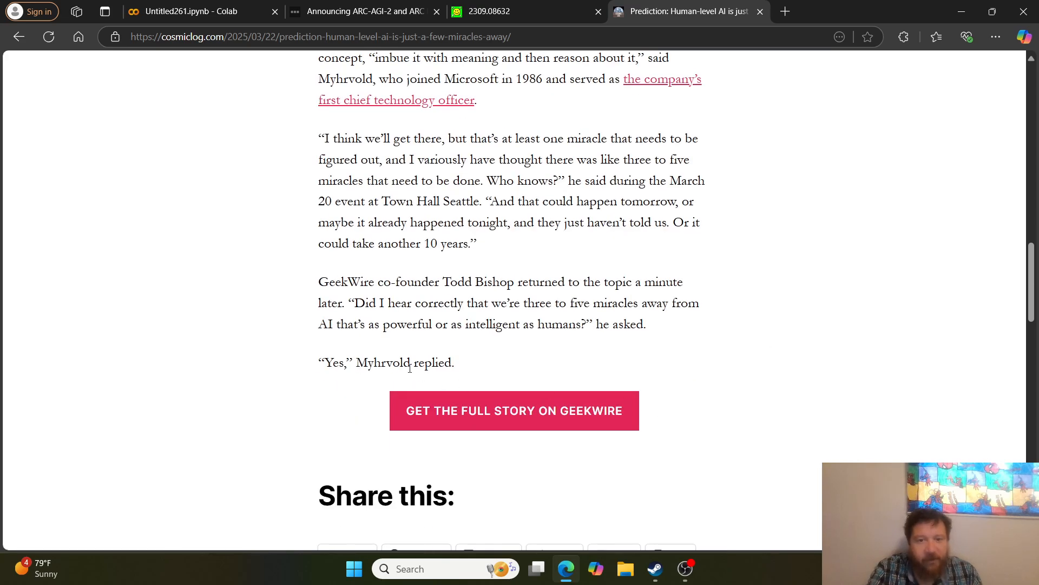
{"action": "scroll", "scroll_direction": "down", "scroll_amount": 3}
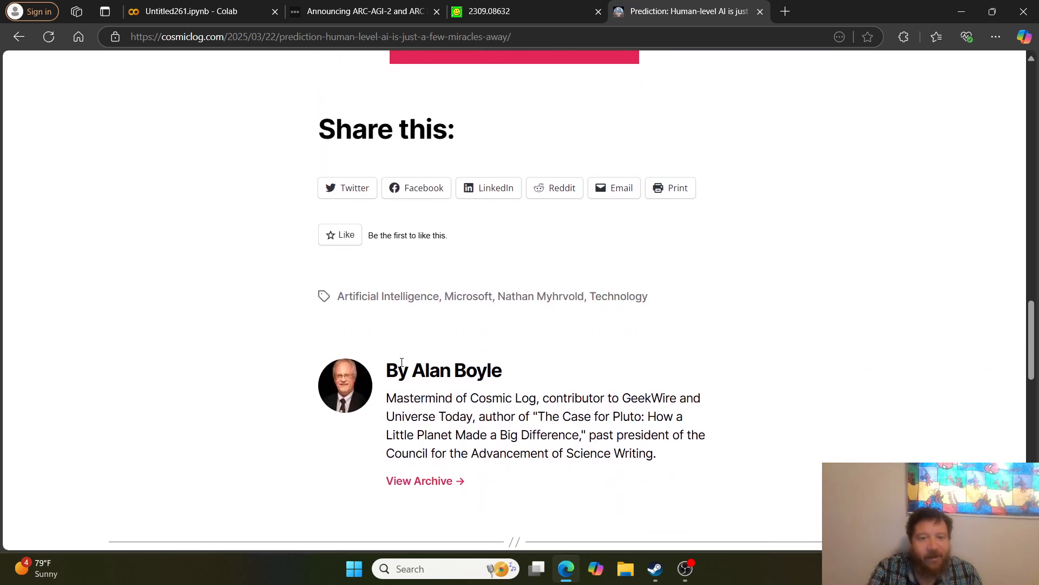
{"action": "scroll", "scroll_direction": "up", "scroll_amount": 3}
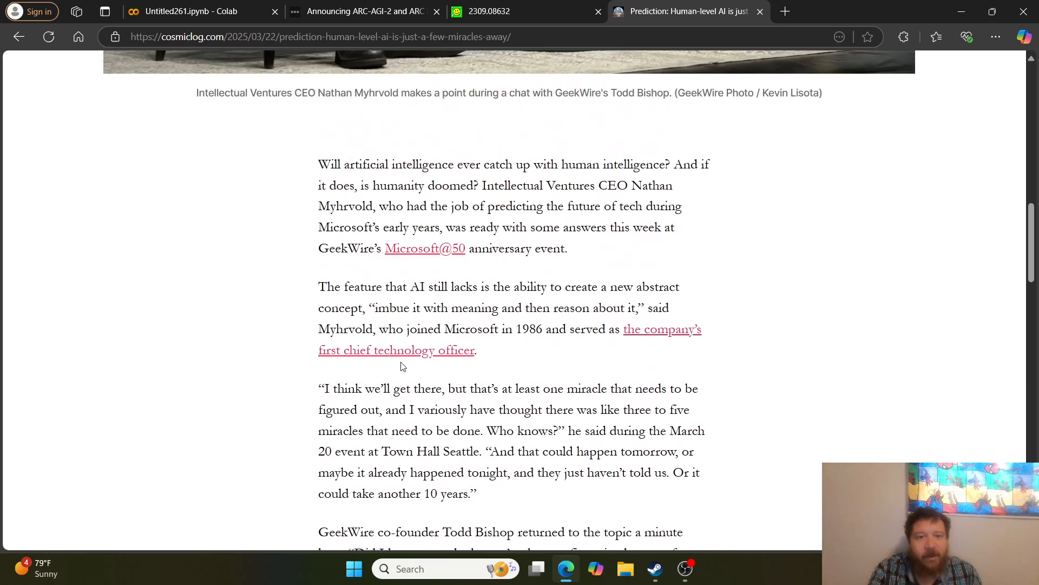
{"action": "scroll", "scroll_direction": "down", "scroll_amount": 3}
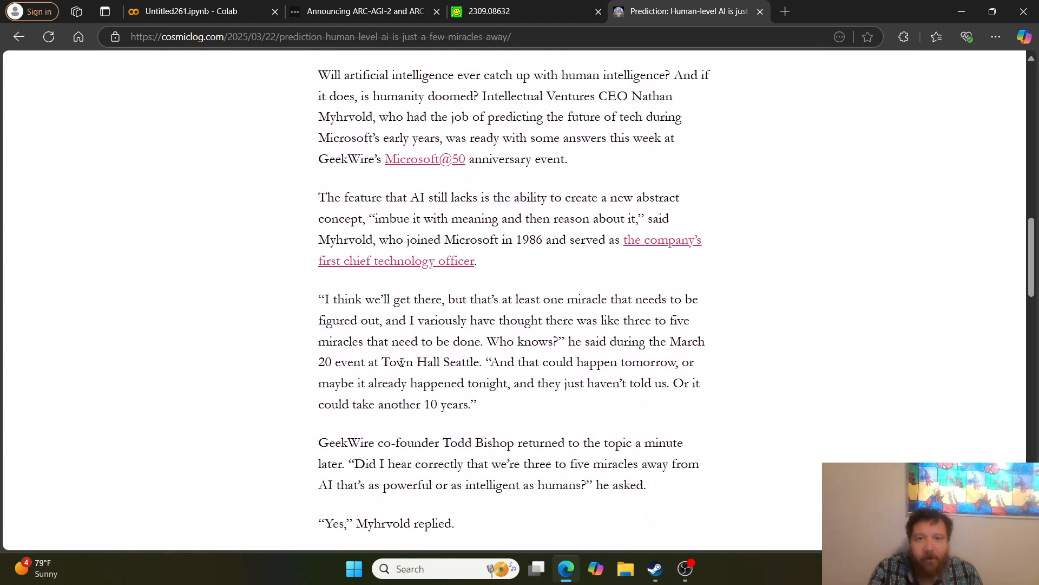
{"action": "scroll", "scroll_direction": "up", "scroll_amount": 3}
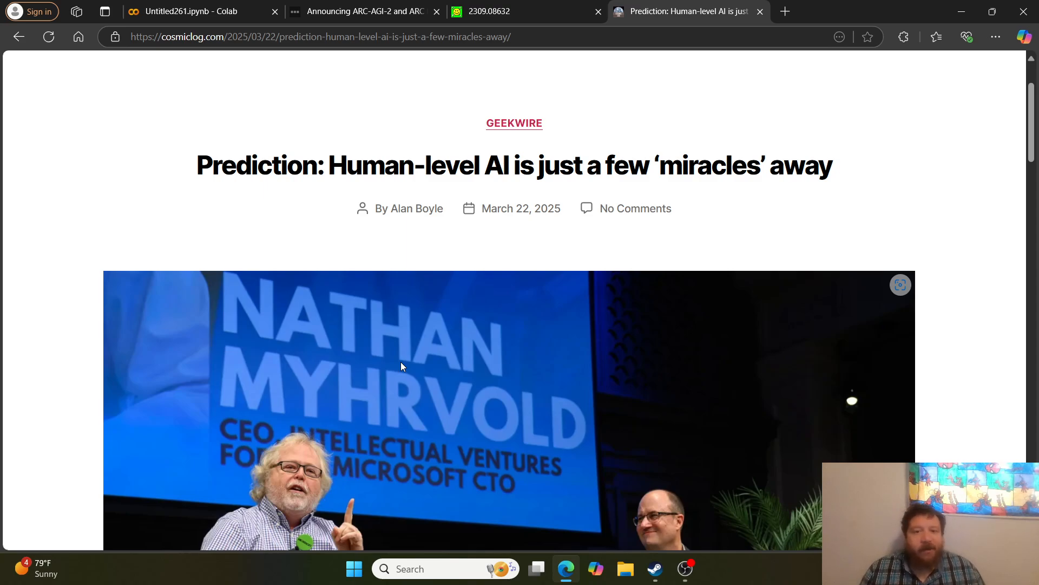
{"action": "scroll", "scroll_direction": "down", "scroll_amount": 3}
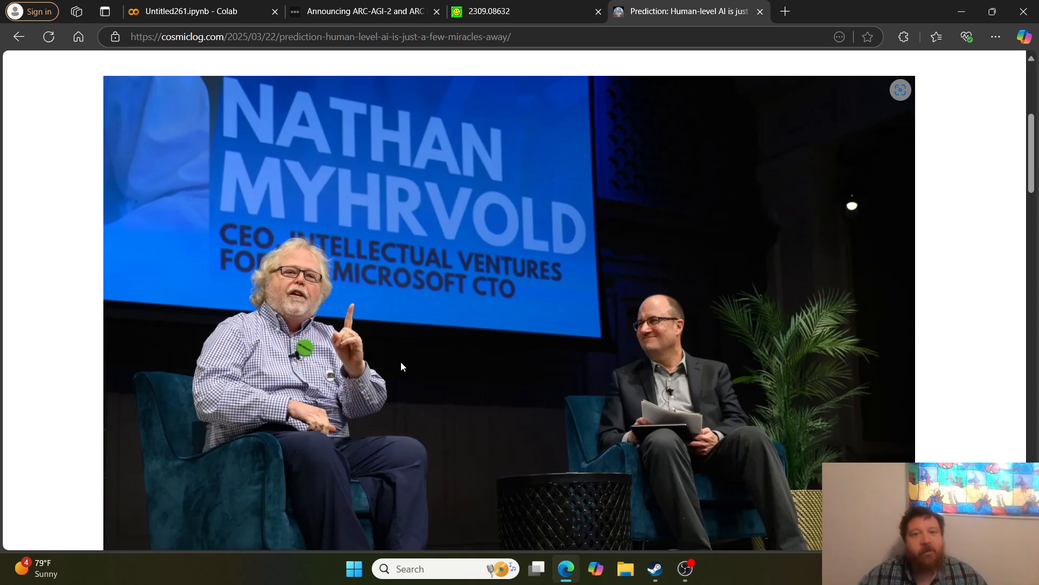
{"action": "scroll", "scroll_direction": "up", "scroll_amount": 3}
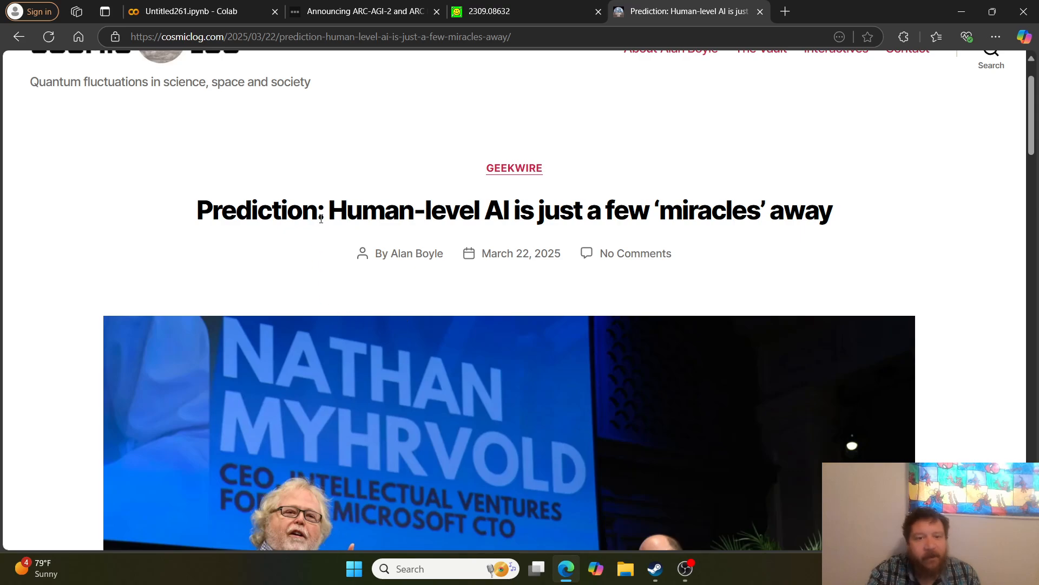
{"action": "double_click", "coordinate": [669, 211]}
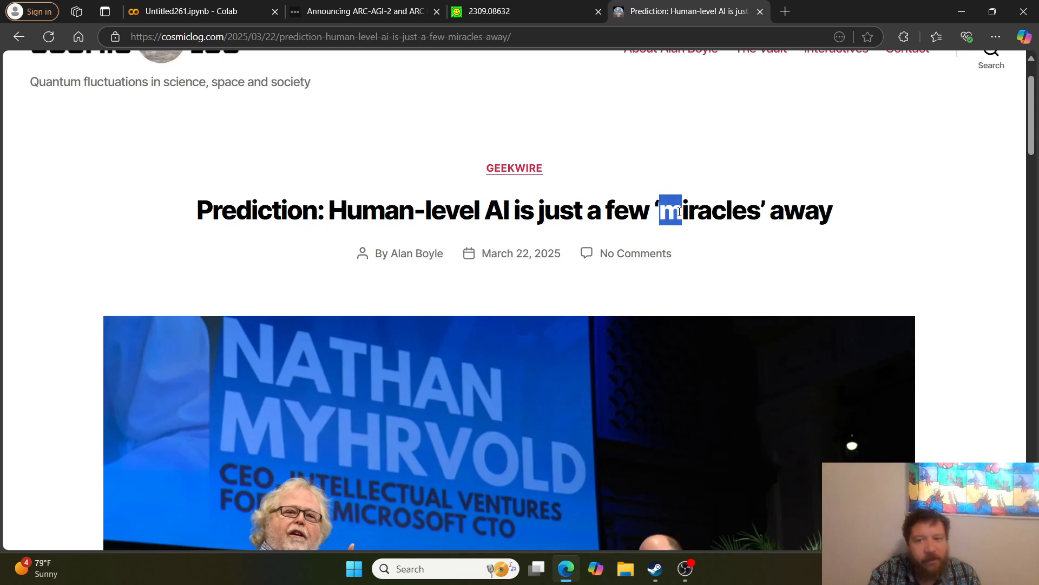
{"action": "double_click", "coordinate": [708, 211]}
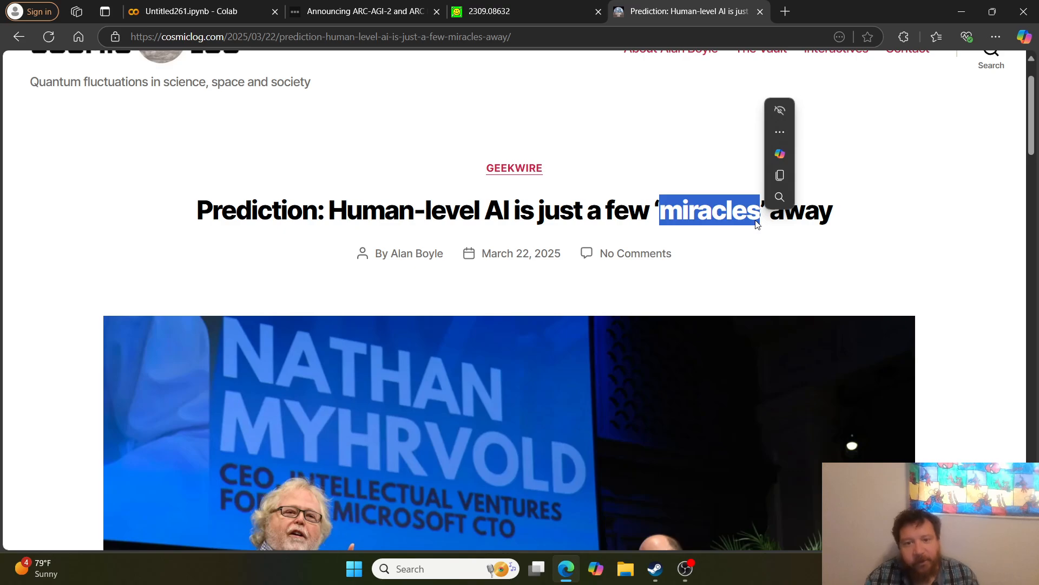
{"action": "left_click", "coordinate": [754, 251]}
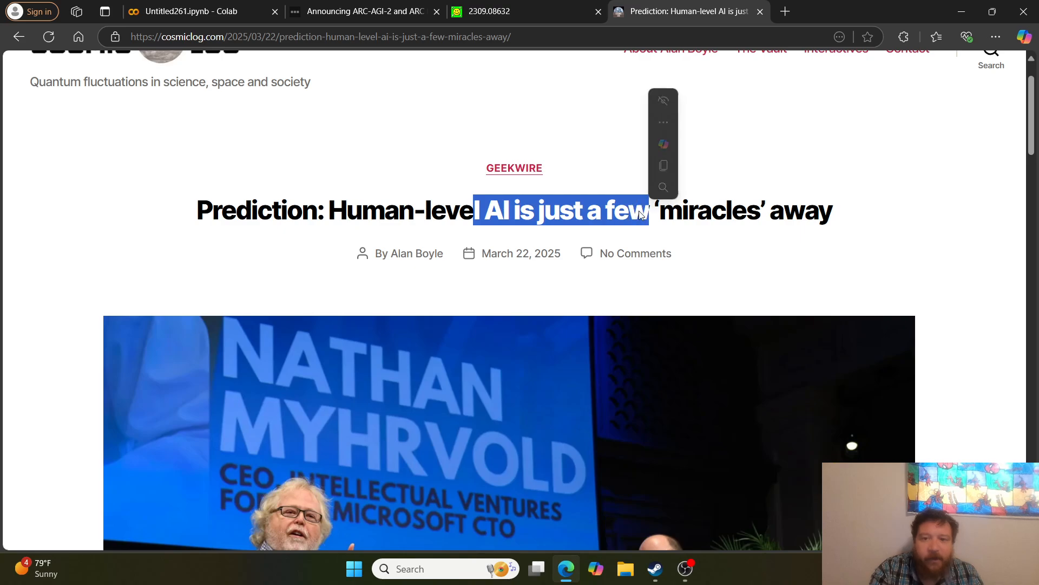
{"action": "left_click", "coordinate": [358, 11]}
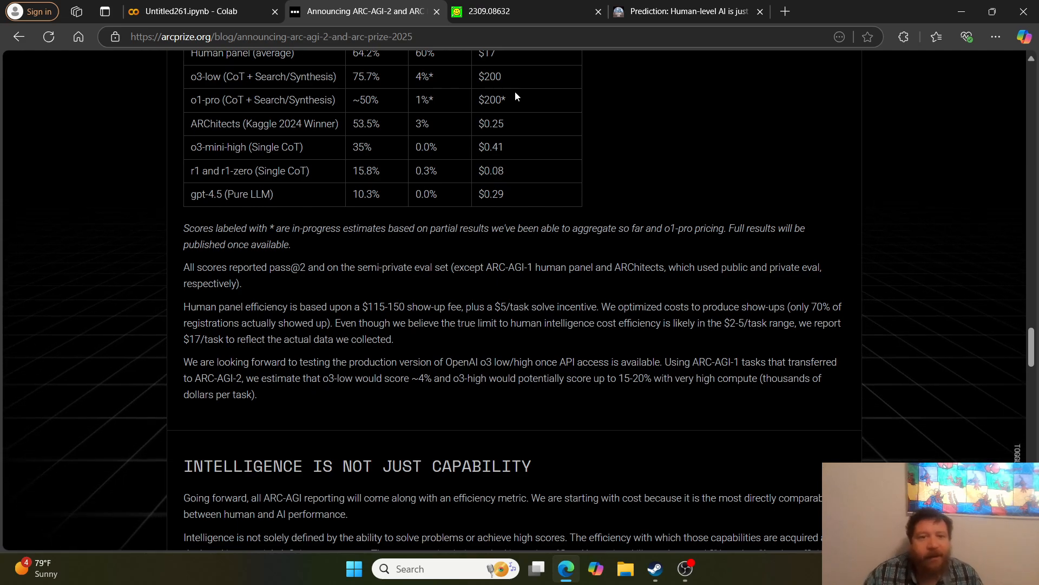
{"action": "mouse_move", "coordinate": [389, 99]}
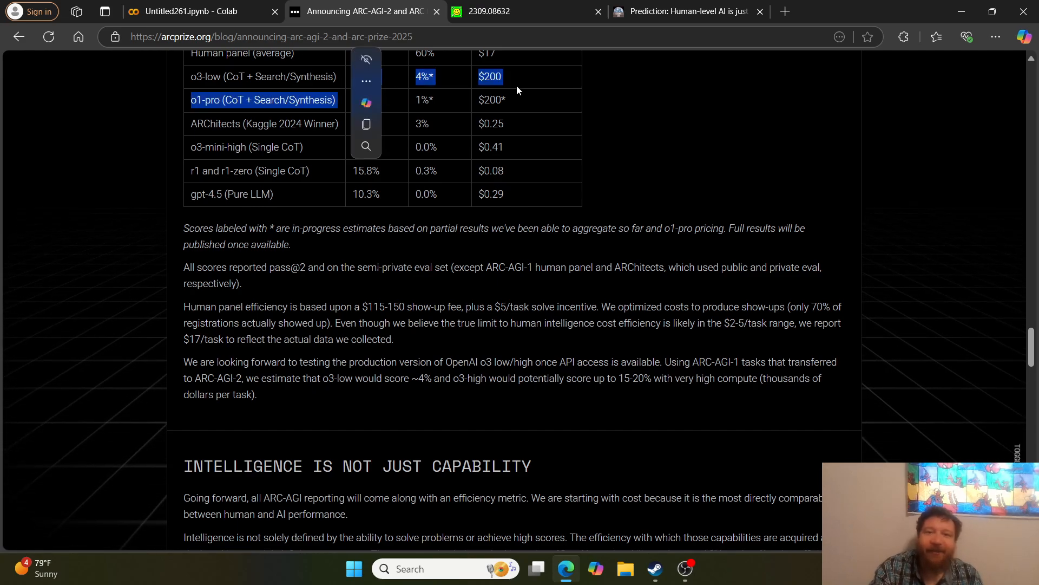
Step: Clear the text selection on the score table, leaving the o1-pro ~50% row visible
{"action": "left_click", "coordinate": [566, 95]}
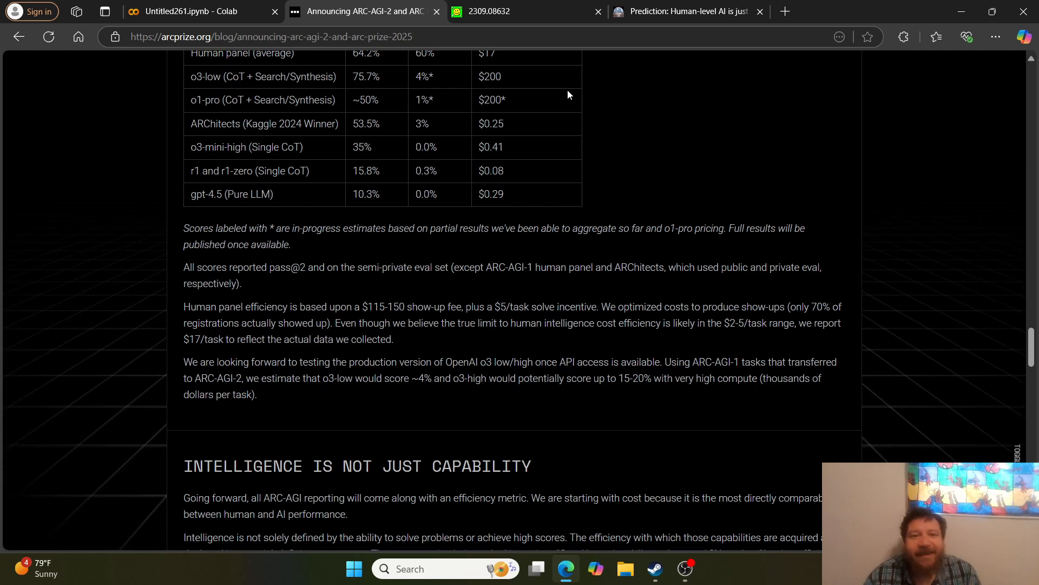